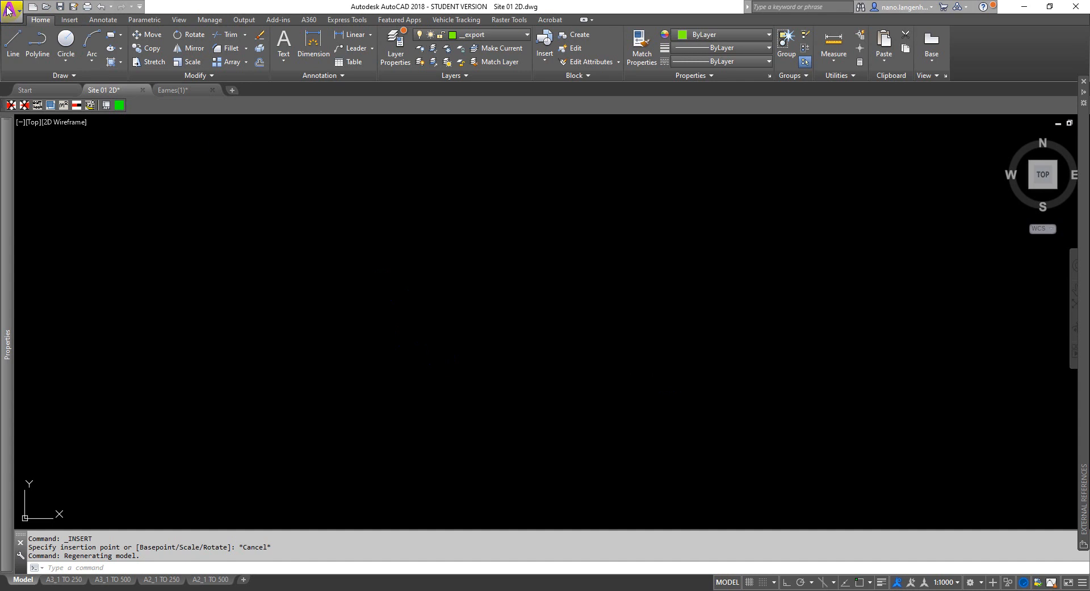
{"action": "mouse_move", "coordinate": [12, 11]}
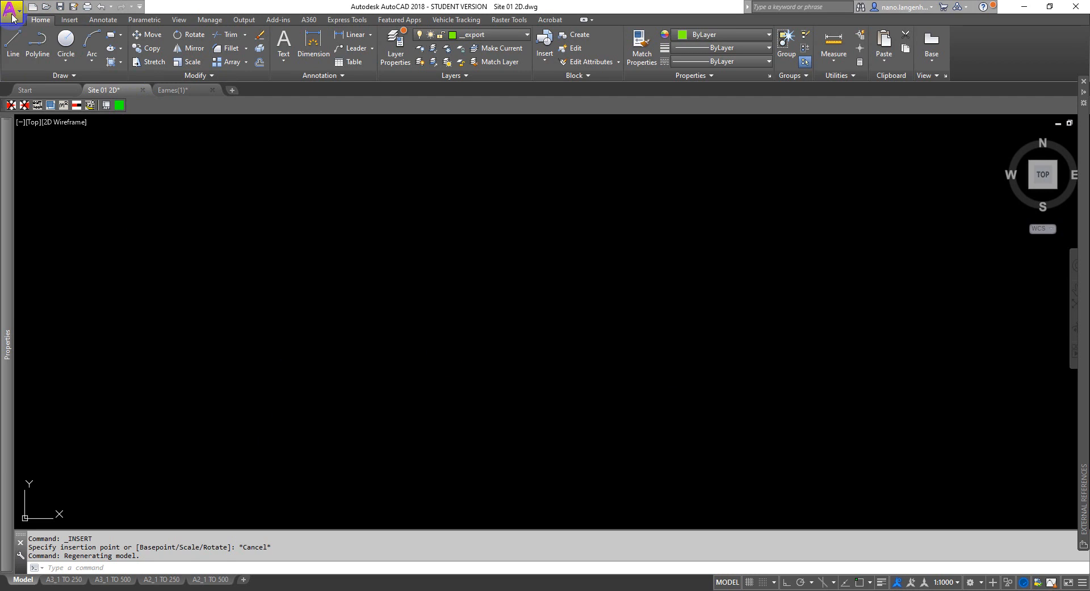
- Draw a zigzag out of separate straight line segments
{"action": "left_click", "coordinate": [12, 12]}
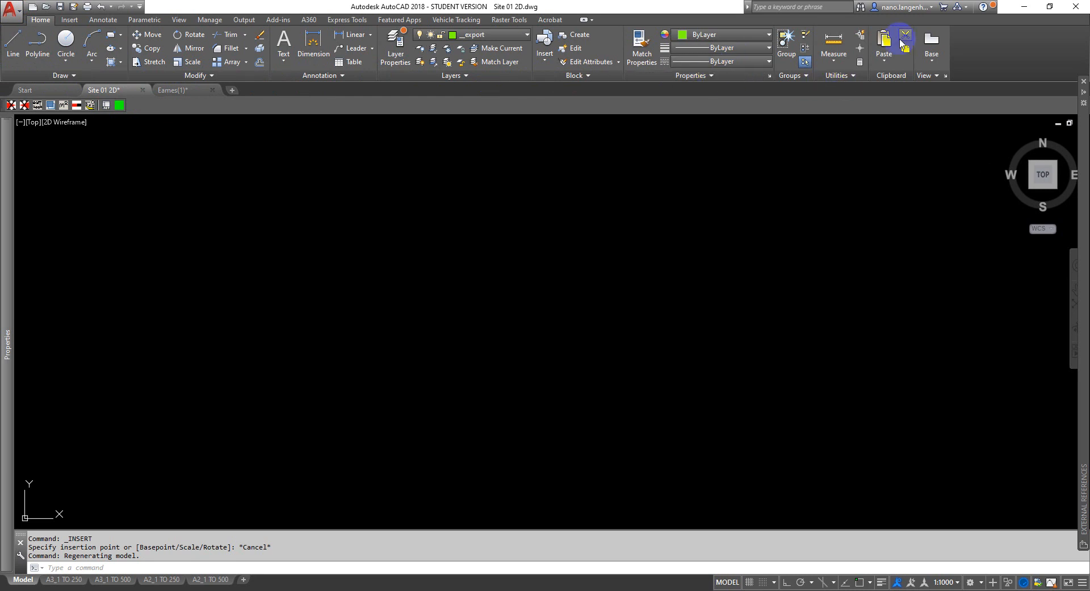
{"action": "mouse_move", "coordinate": [798, 76]}
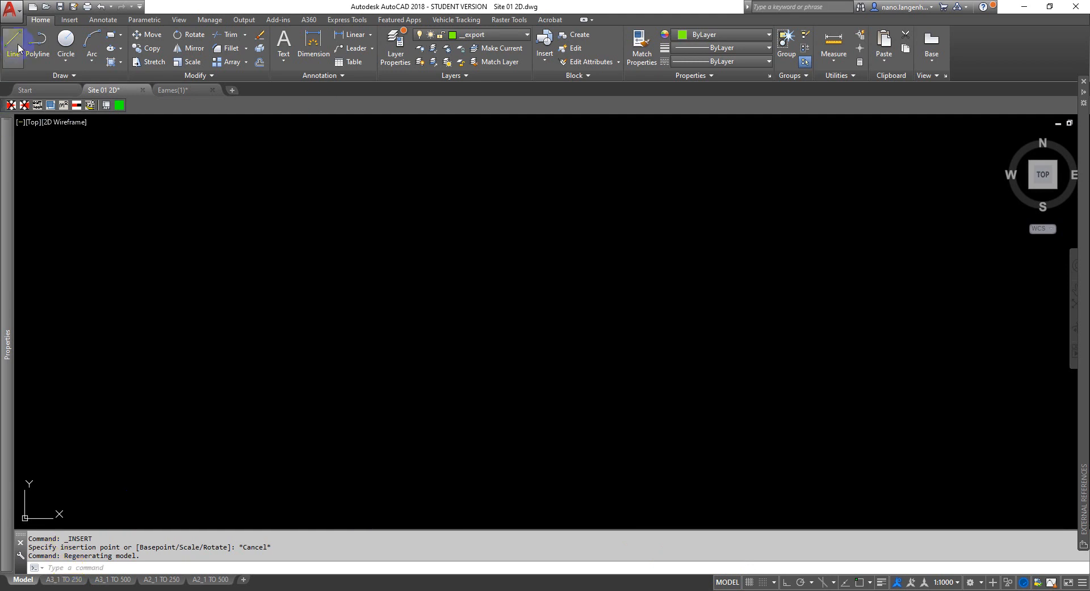
{"action": "left_click", "coordinate": [10, 43]}
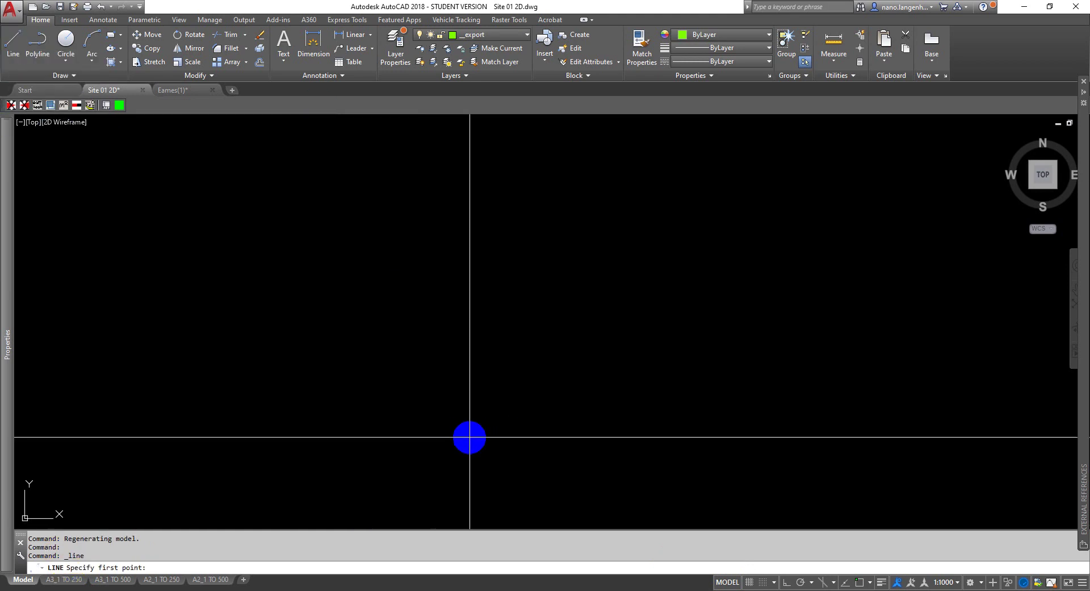
{"action": "left_click", "coordinate": [574, 379]}
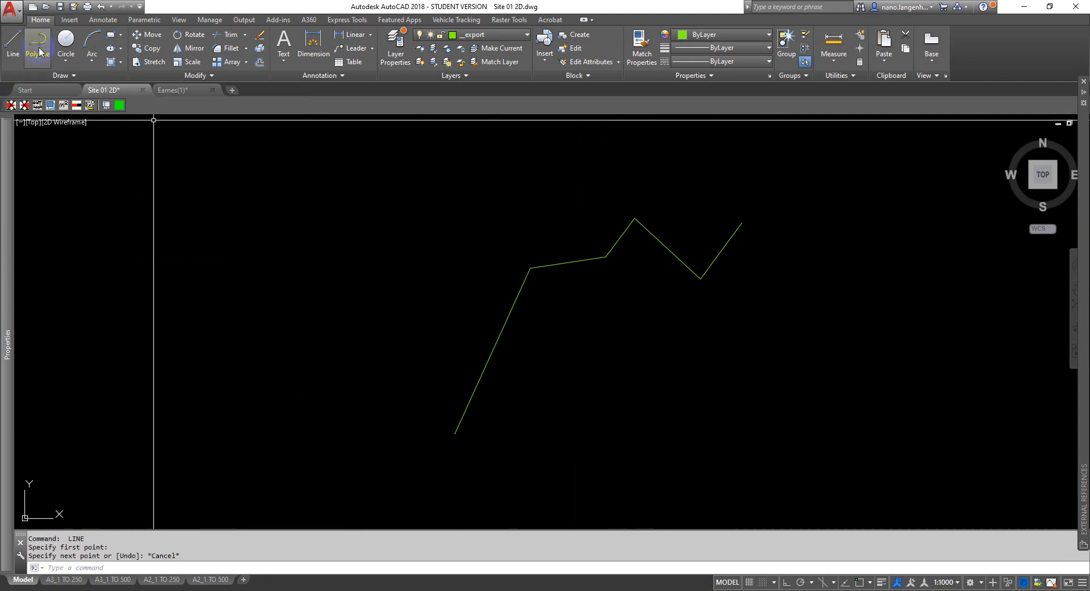
- Draw a second zigzag as a polyline below it and hover its right end grip
{"action": "left_click", "coordinate": [36, 41]}
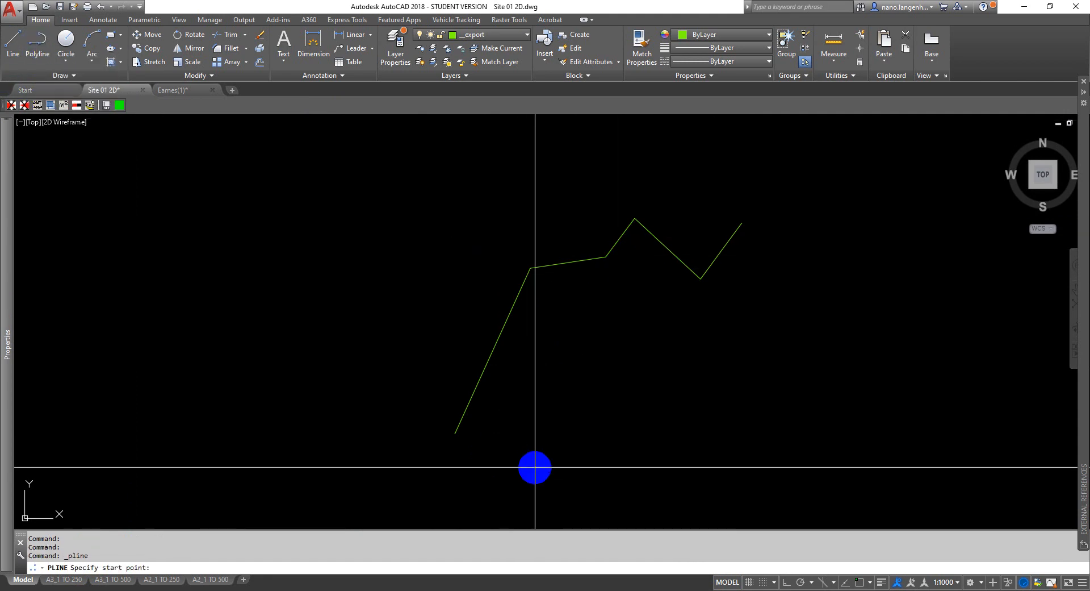
{"action": "left_click", "coordinate": [849, 363]}
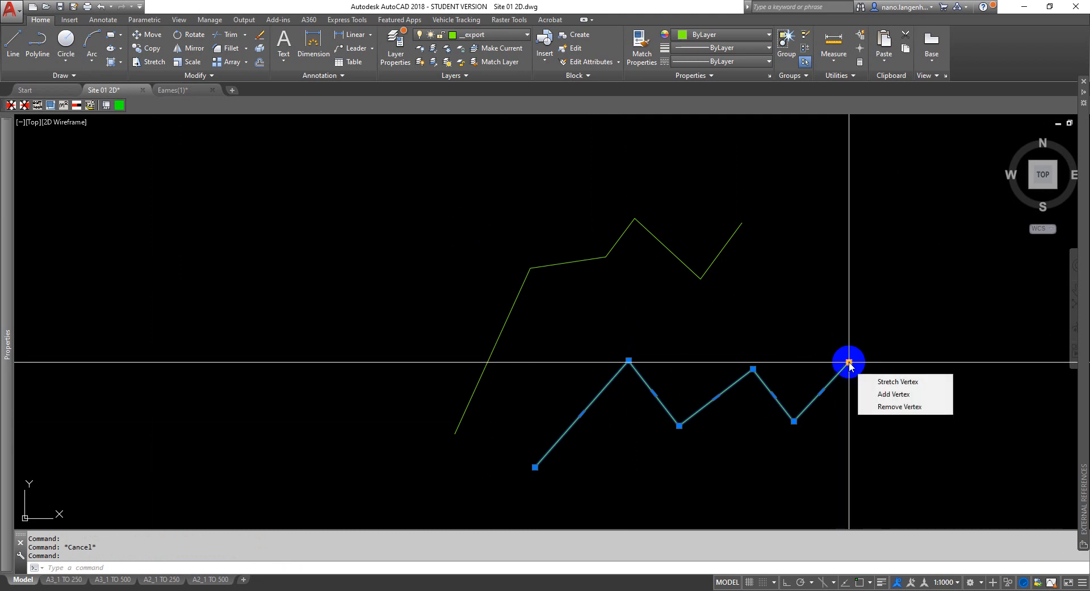
{"action": "mouse_move", "coordinate": [894, 394]}
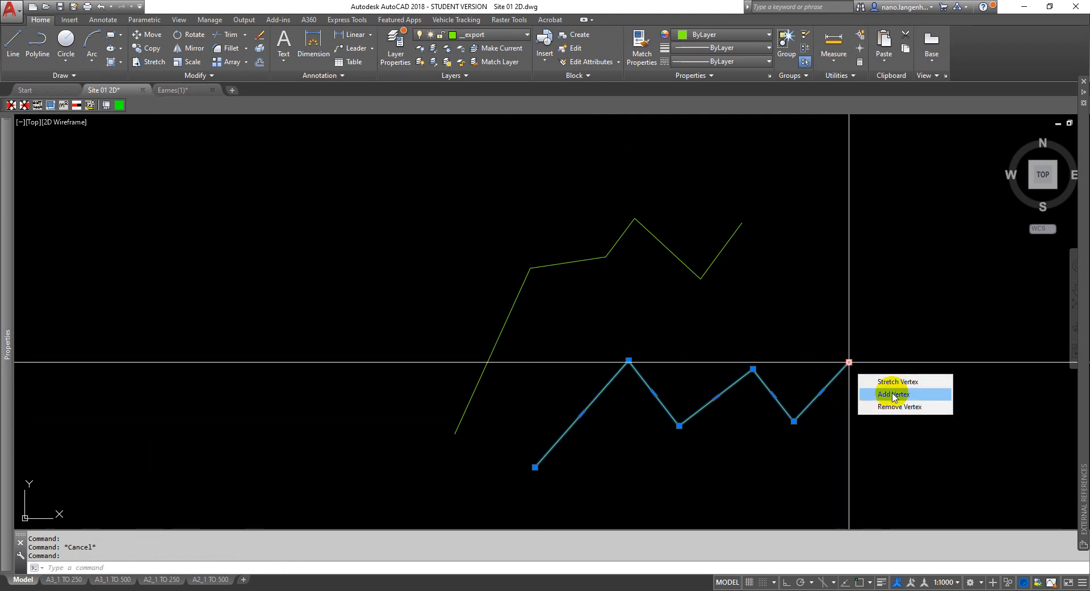
{"action": "mouse_move", "coordinate": [885, 381]}
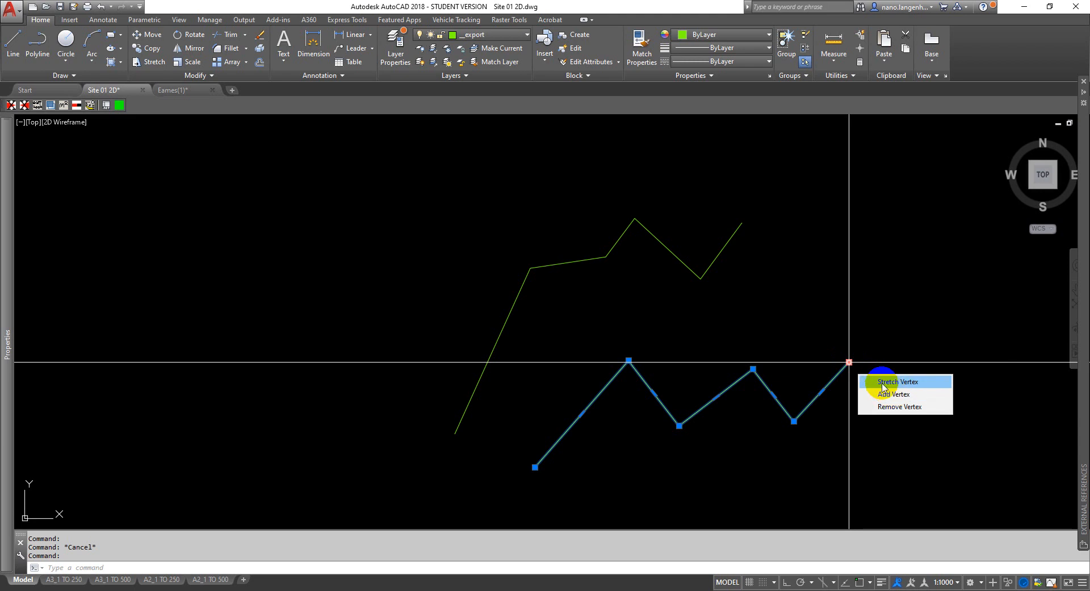
{"action": "left_click", "coordinate": [897, 382]}
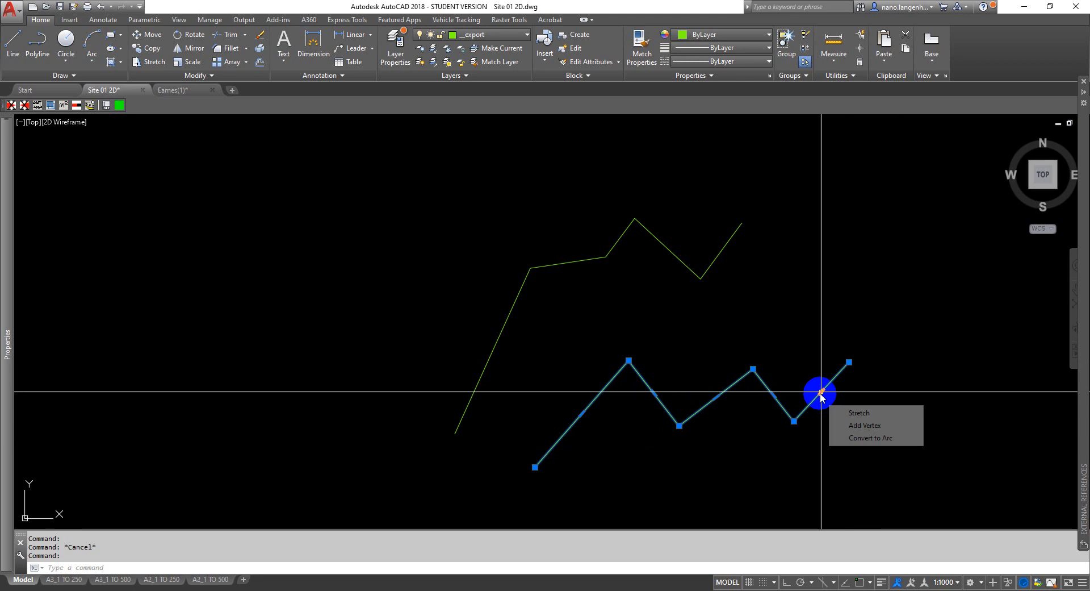
- Convert the polyline's last segment into an arc
{"action": "left_click", "coordinate": [870, 437]}
{"action": "type", "text": "UNITS"}
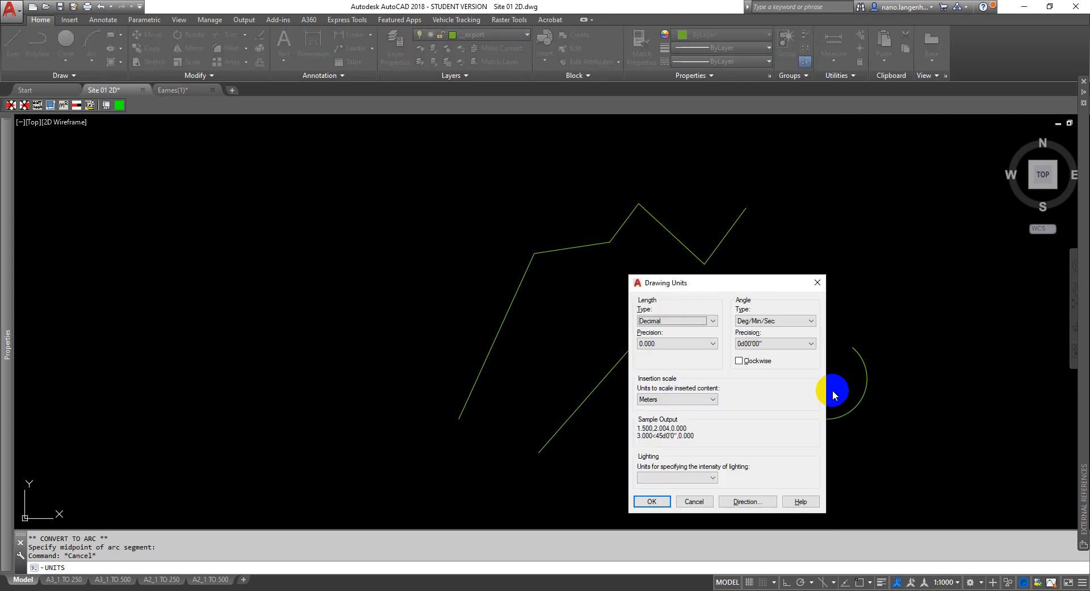
{"action": "mouse_move", "coordinate": [661, 399]}
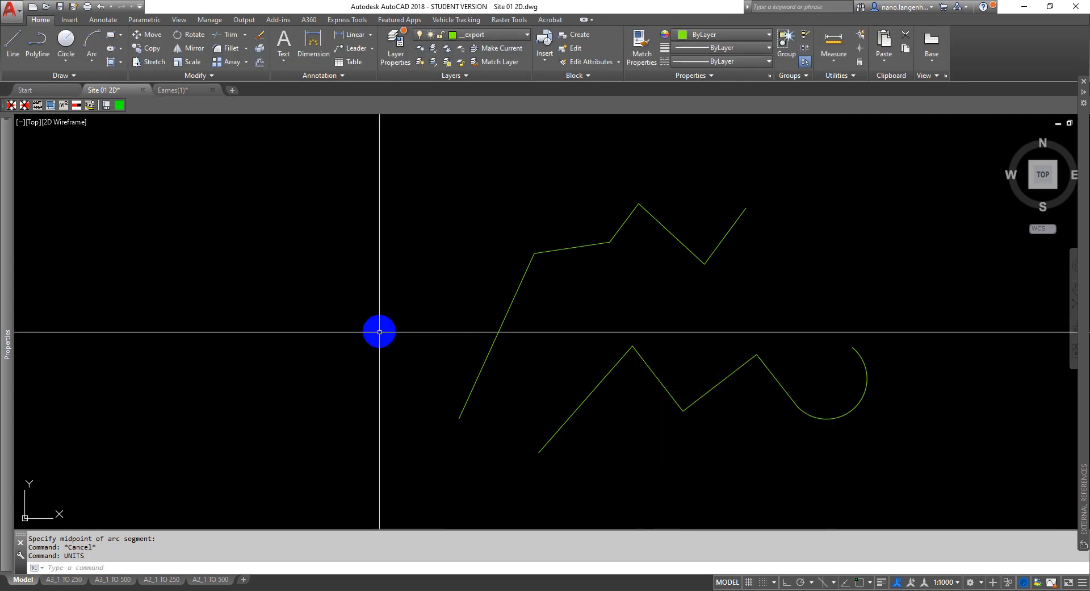
- Draw a straight sloping ramp polyline of length 20 left of the zigzags
{"action": "left_click_drag", "start_coordinate": [379, 331], "coordinate": [470, 350]}
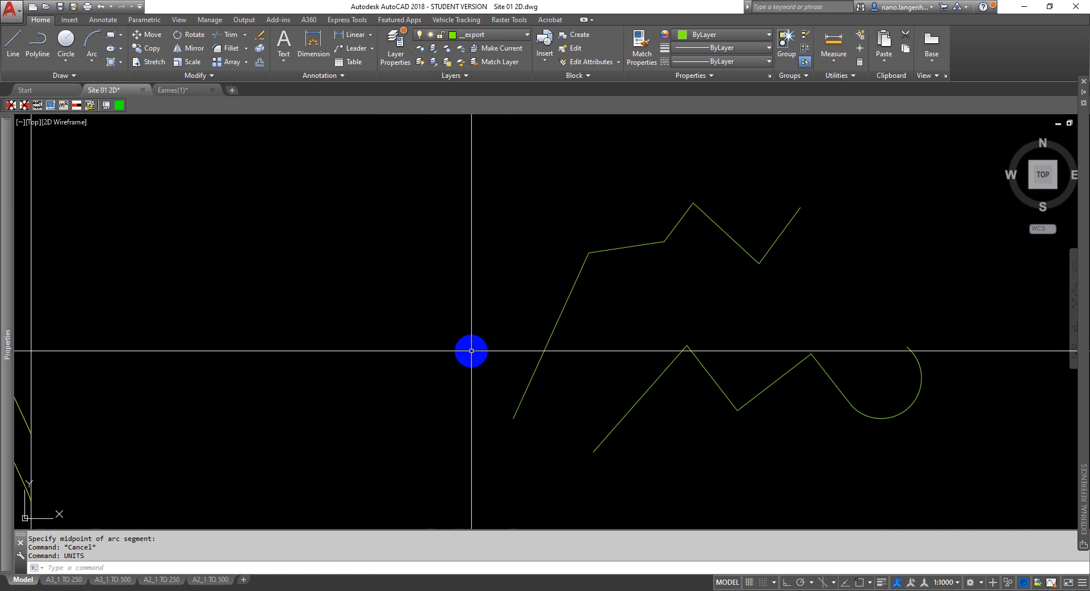
{"action": "left_click", "coordinate": [39, 53]}
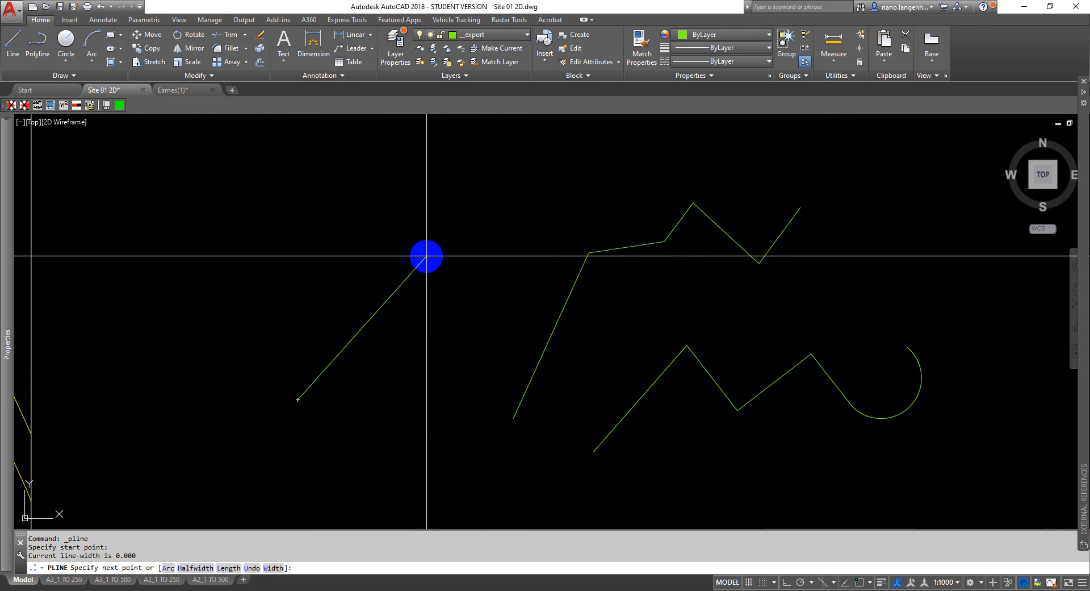
{"action": "mouse_move", "coordinate": [430, 273]}
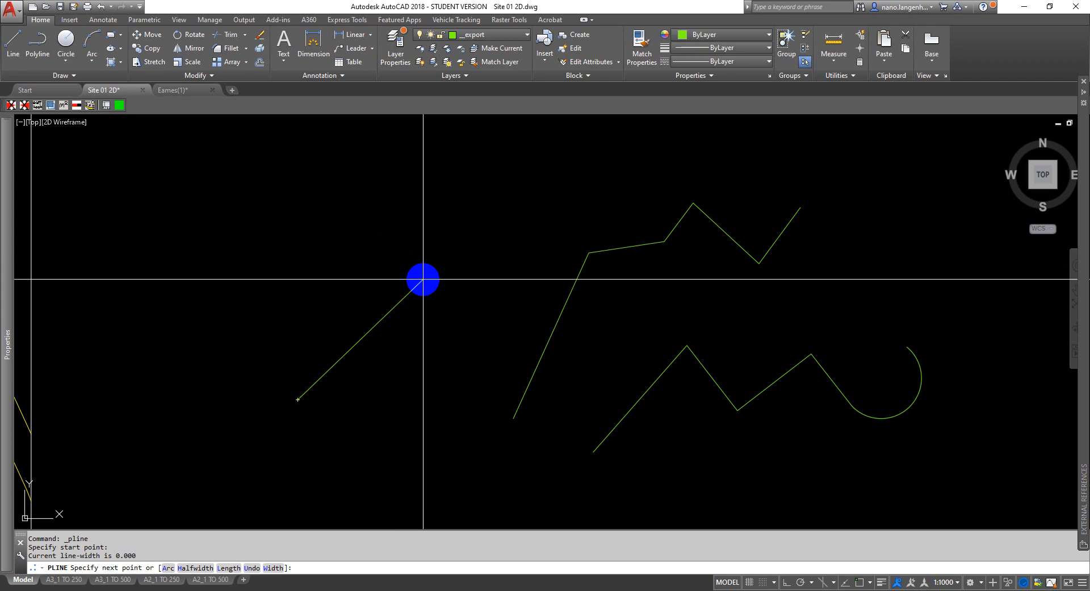
{"action": "type", "text": "20"}
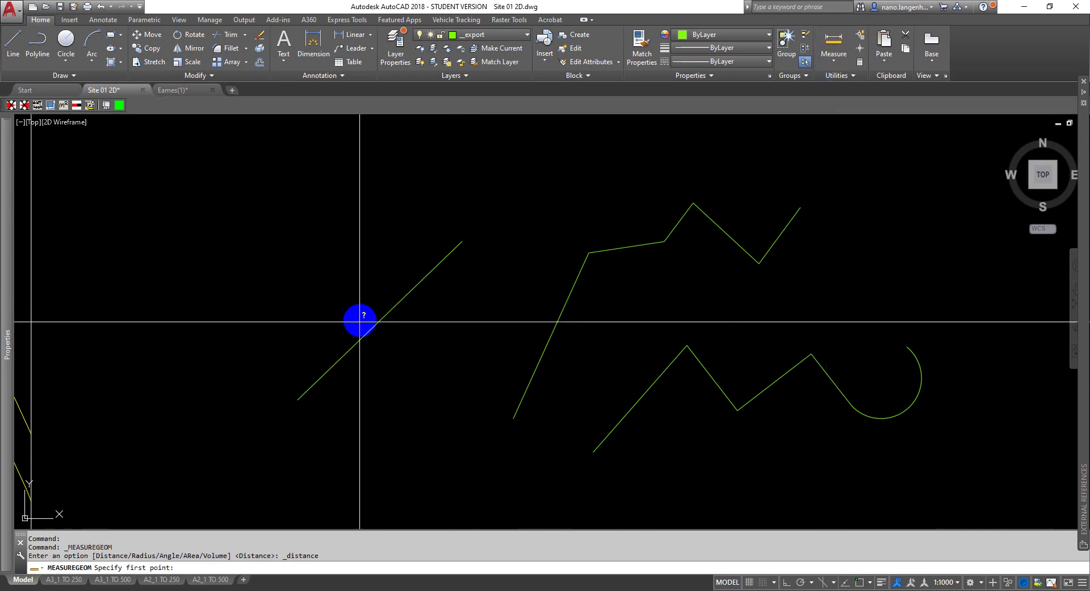
- Measure the distance between the ramp line's endpoints to confirm 20.000
{"action": "left_click", "coordinate": [353, 328]}
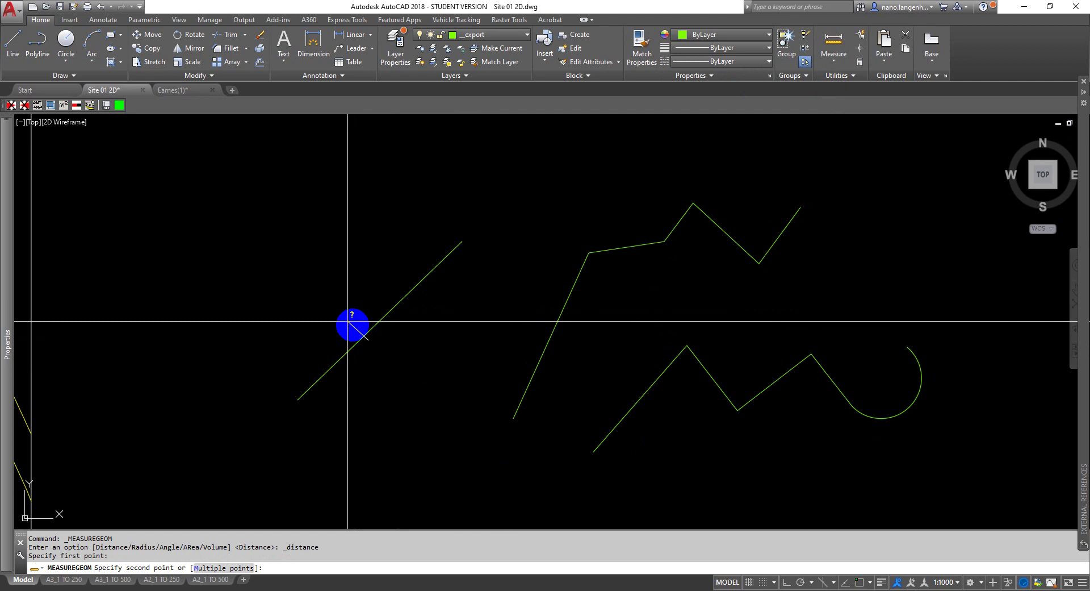
{"action": "left_click", "coordinate": [833, 43]}
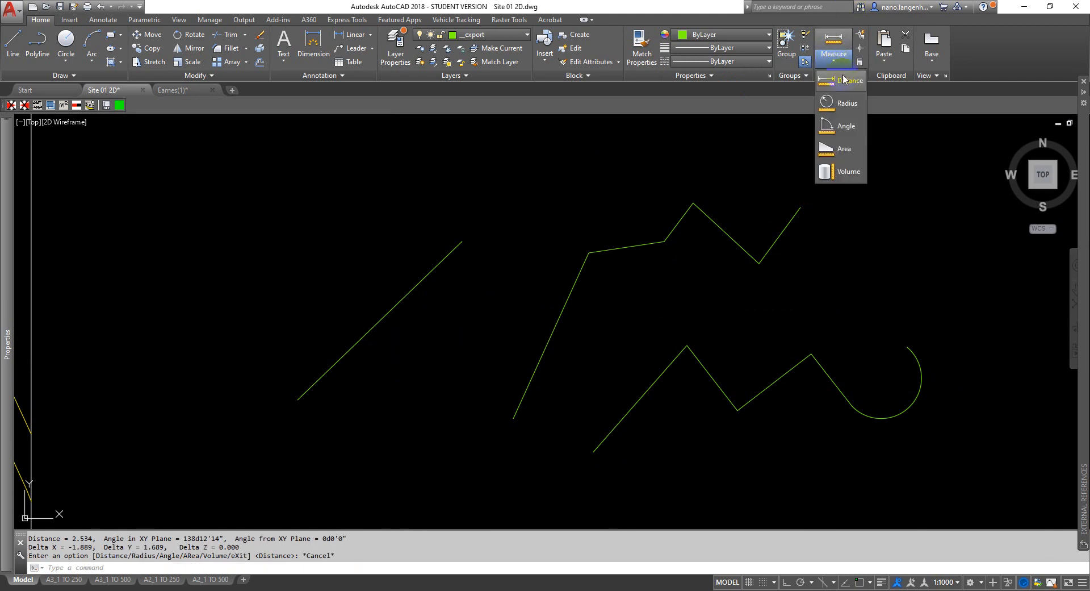
{"action": "left_click", "coordinate": [841, 80]}
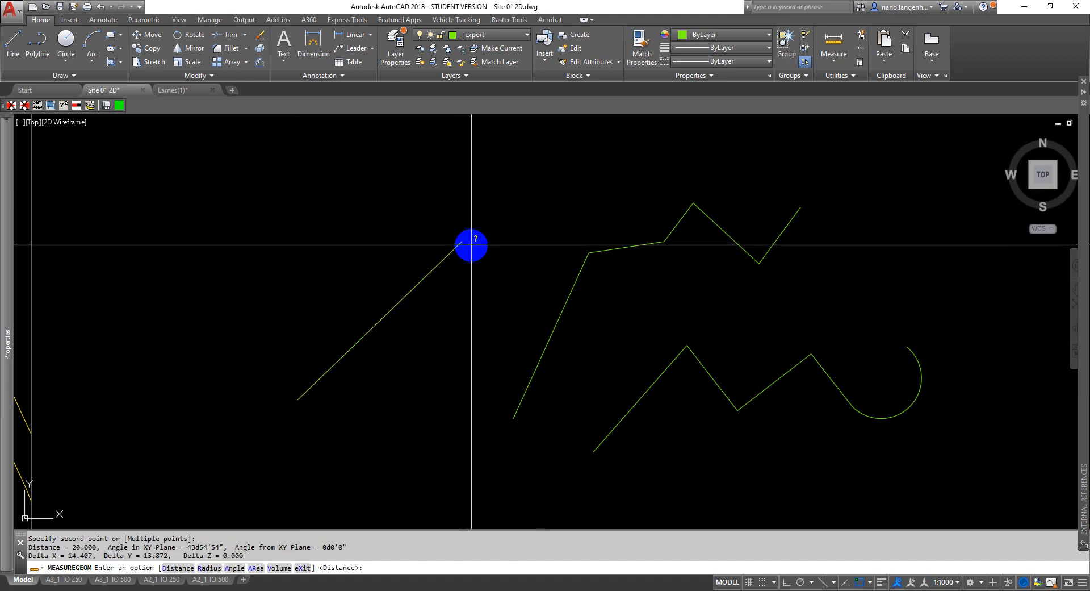
{"action": "mouse_move", "coordinate": [367, 534]}
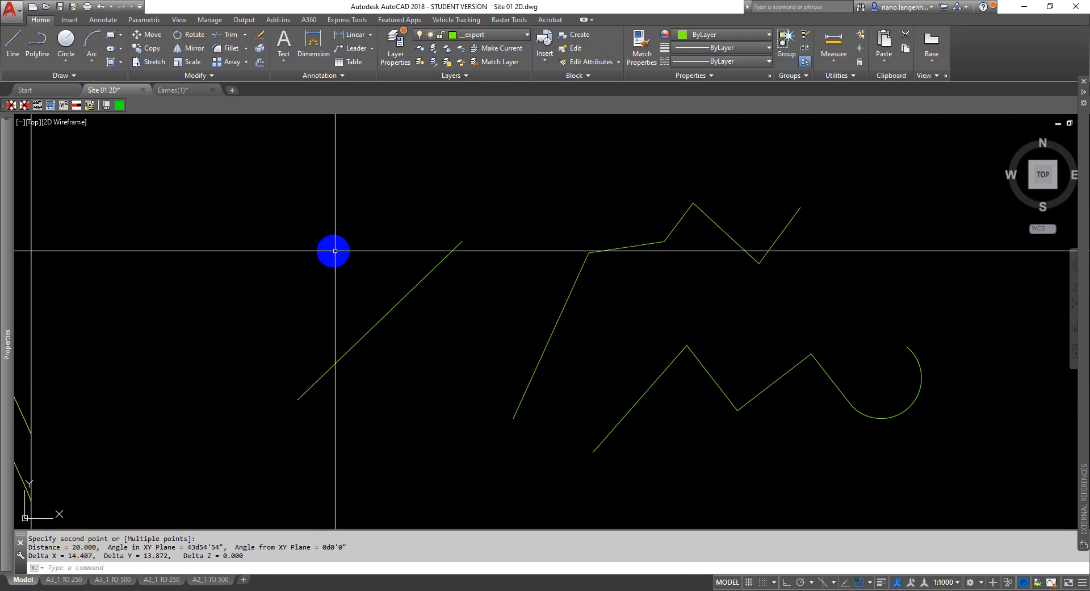
{"action": "mouse_move", "coordinate": [405, 301]}
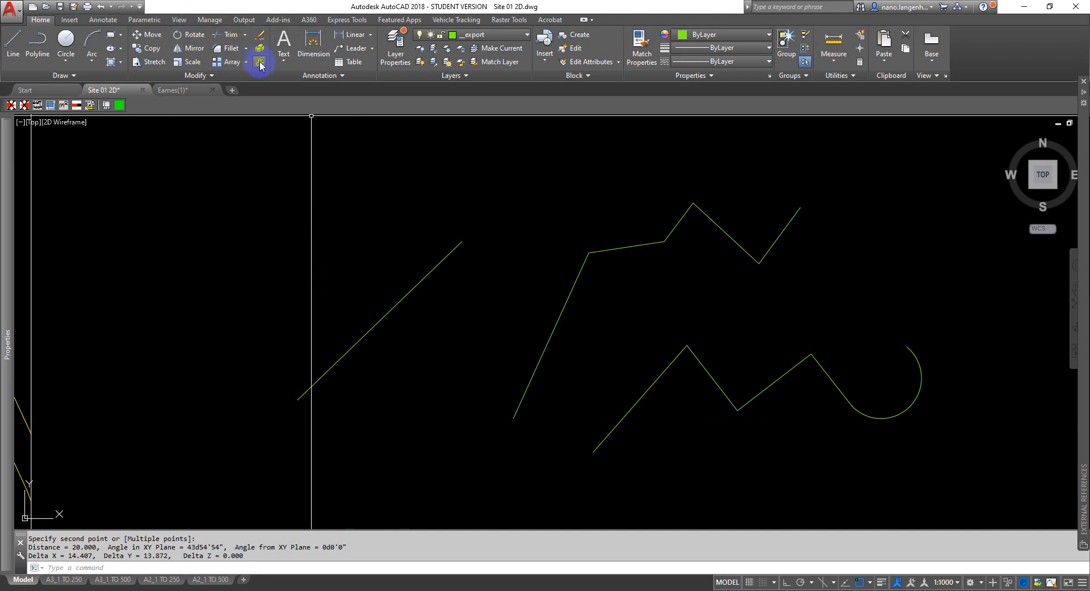
{"action": "mouse_move", "coordinate": [259, 62]}
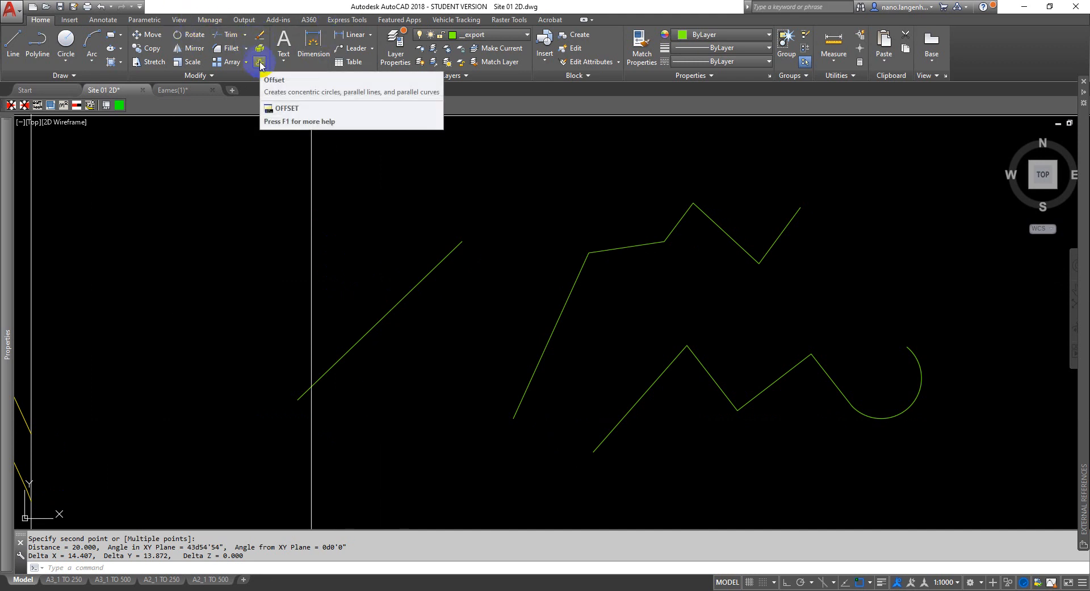
{"action": "mouse_move", "coordinate": [260, 64]}
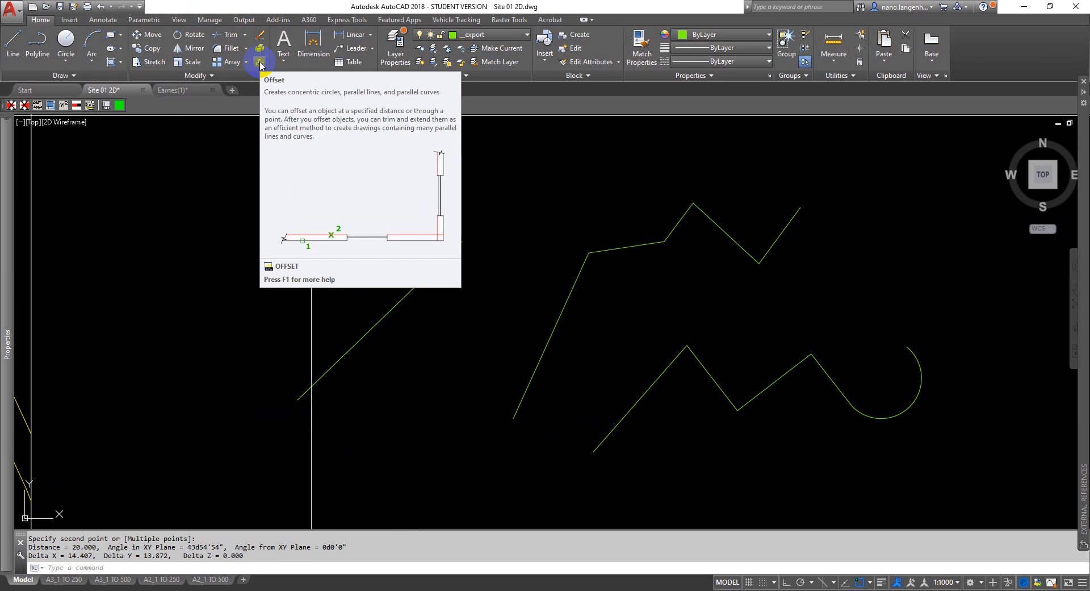
- Offset the ramp line by 2 units into a parallel pair and centre them in view
{"action": "left_click", "coordinate": [259, 62]}
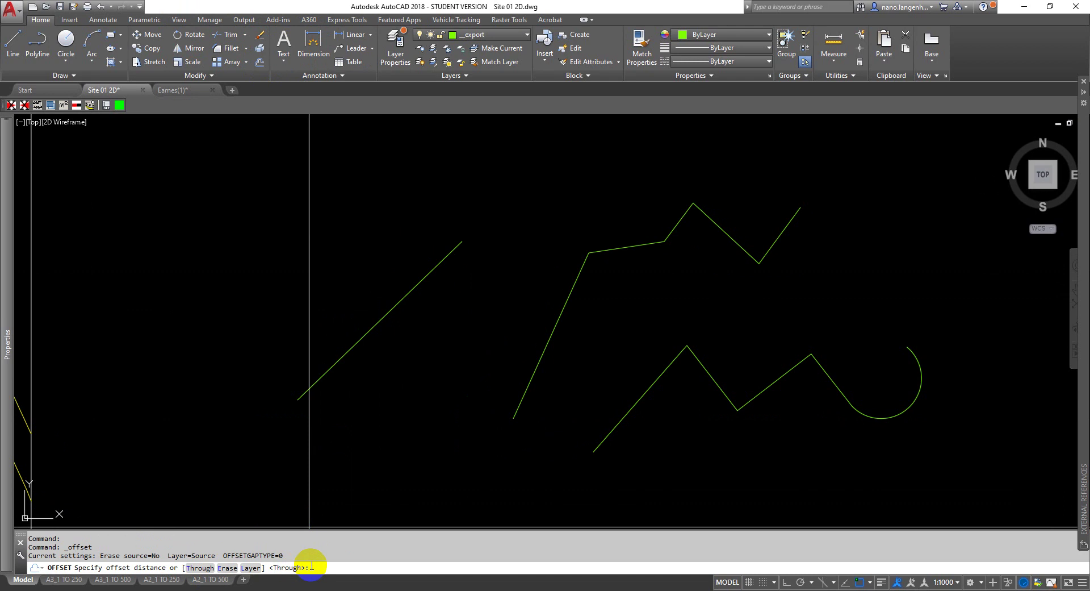
{"action": "type", "text": "2"}
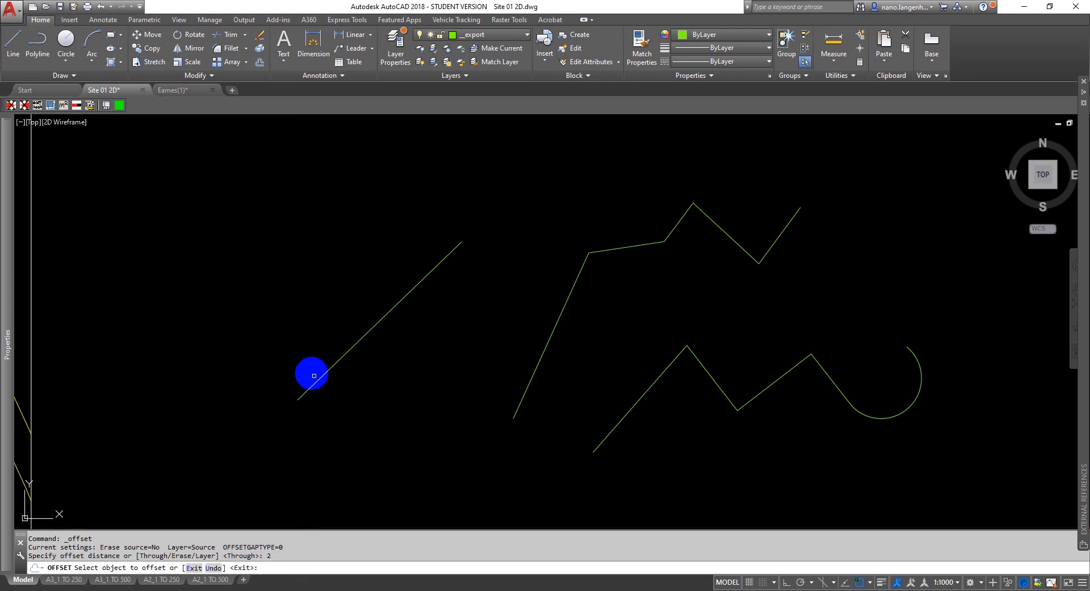
{"action": "left_click", "coordinate": [411, 475]}
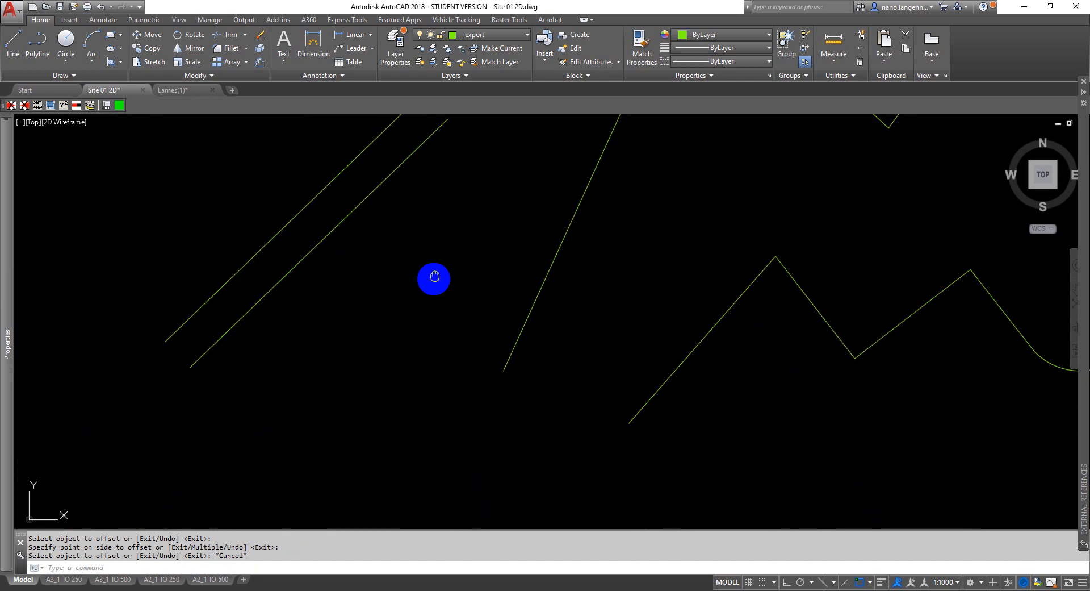
{"action": "left_click_drag", "start_coordinate": [433, 279], "coordinate": [381, 486]}
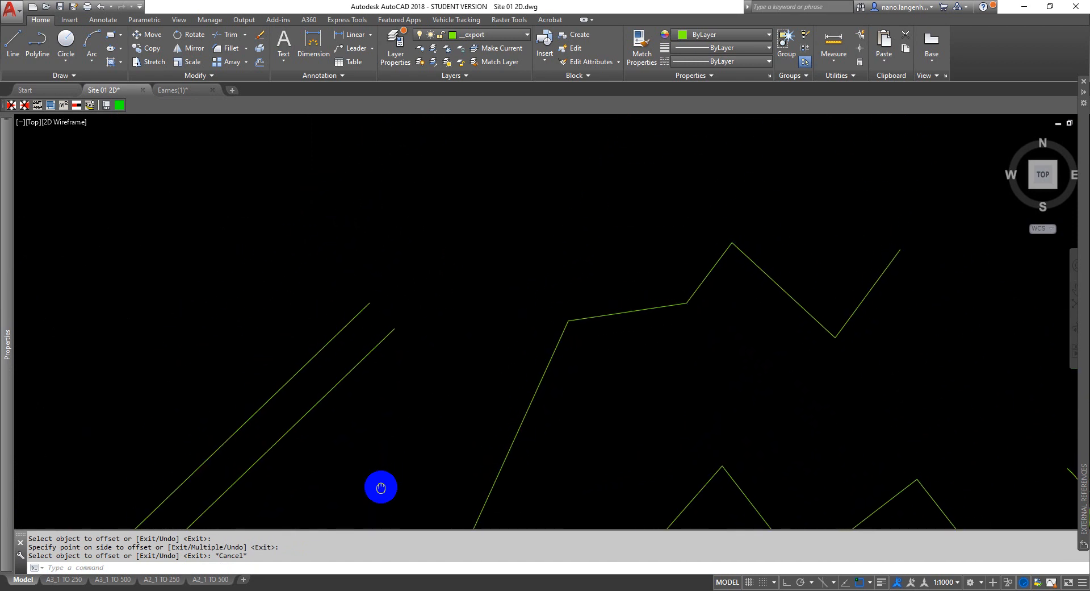
{"action": "left_click_drag", "start_coordinate": [381, 486], "coordinate": [445, 322]}
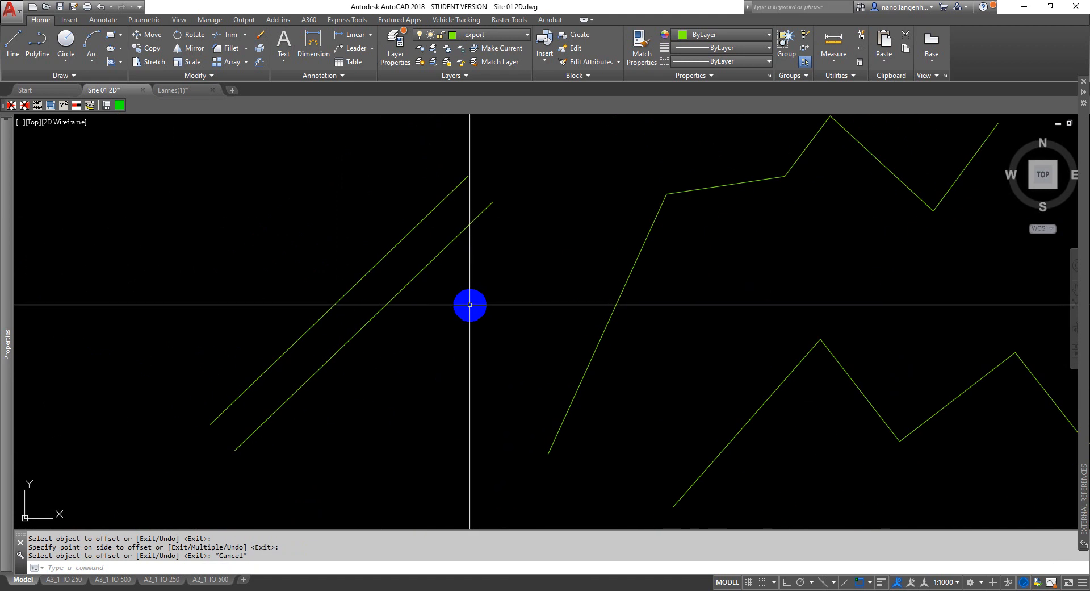
{"action": "mouse_move", "coordinate": [429, 346]}
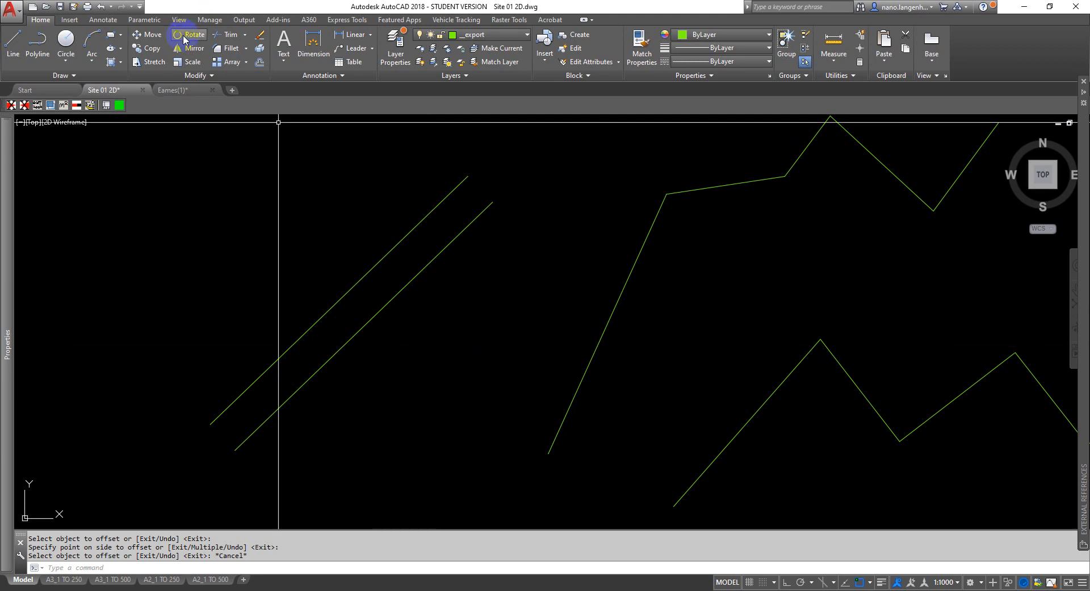
{"action": "mouse_move", "coordinate": [195, 35]}
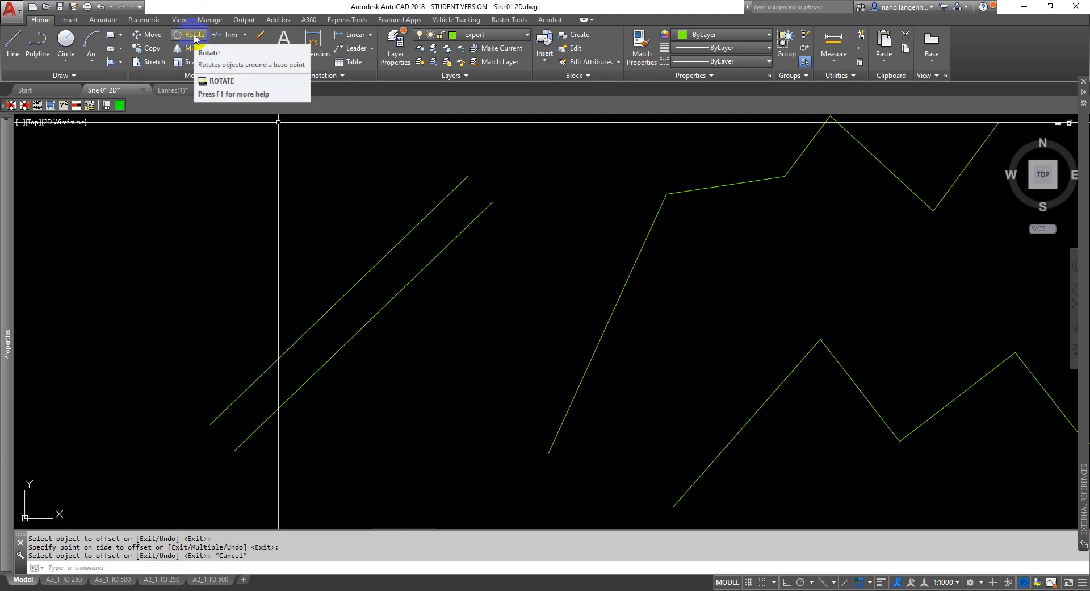
- Rotate both ramp lines about their lower end using the Reference angle option
{"action": "left_click", "coordinate": [193, 34]}
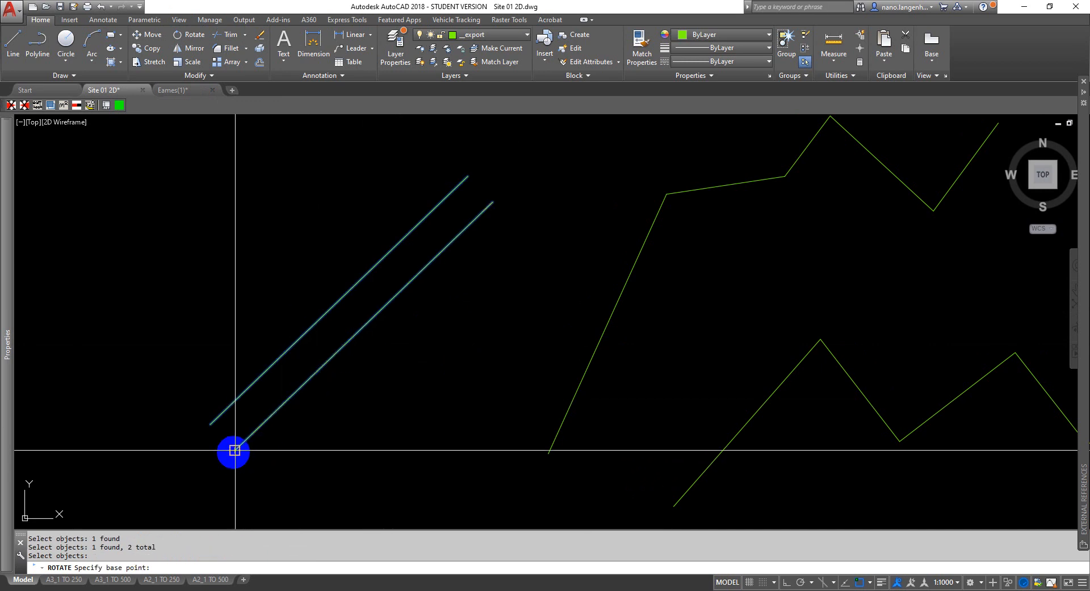
{"action": "mouse_move", "coordinate": [233, 452]}
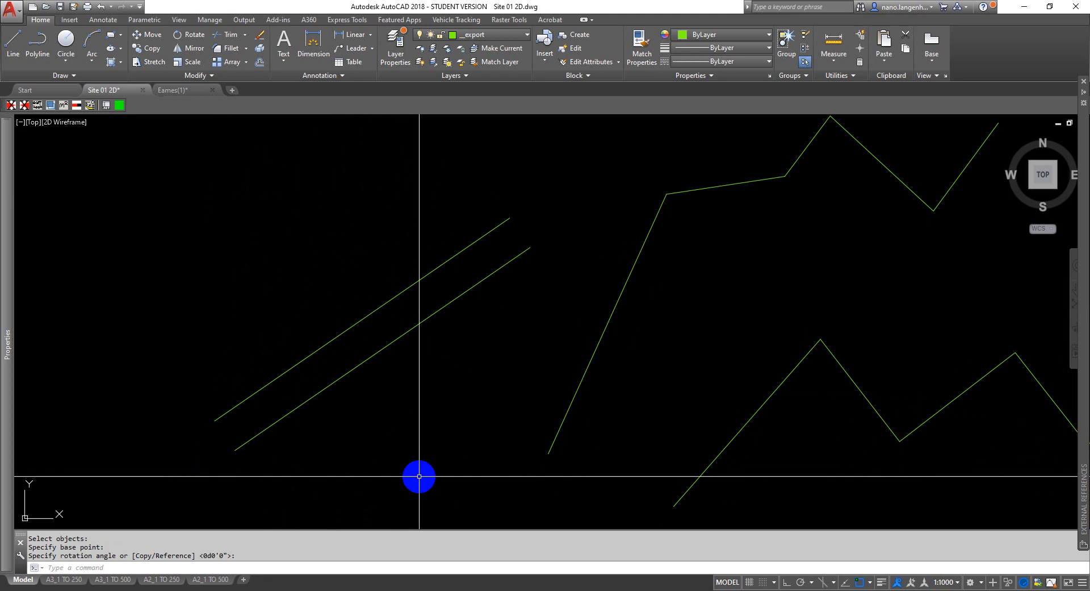
{"action": "type", "text": "R"}
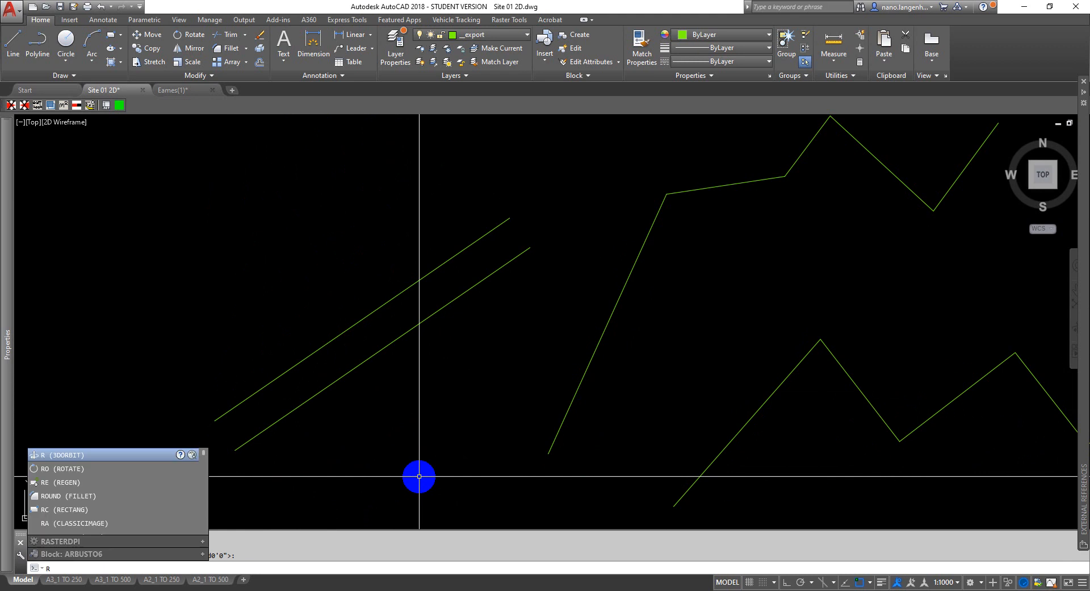
{"action": "left_click", "coordinate": [57, 468]}
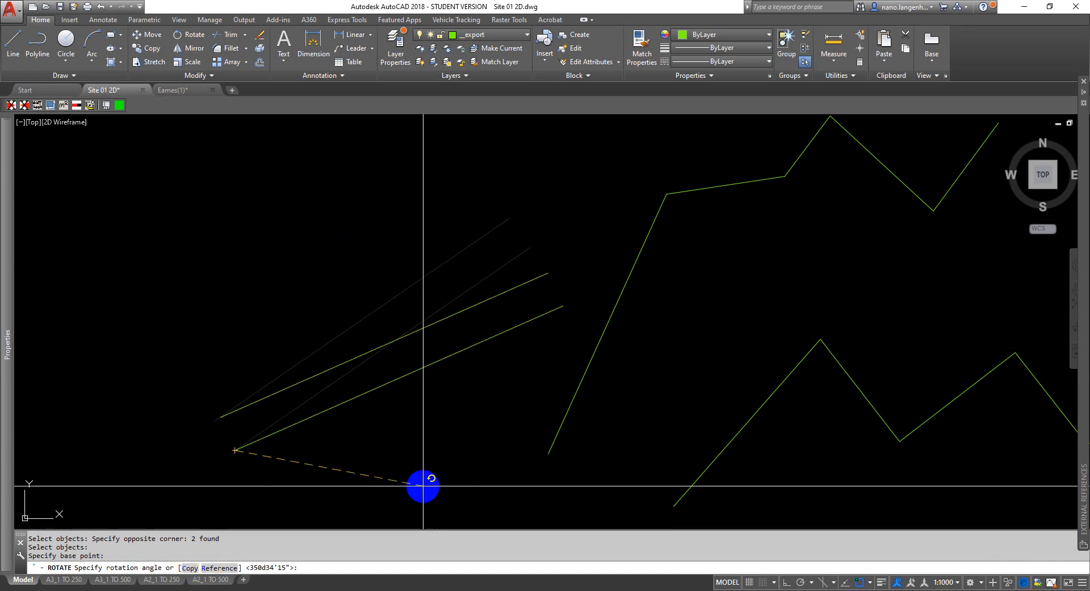
{"action": "type", "text": "r"}
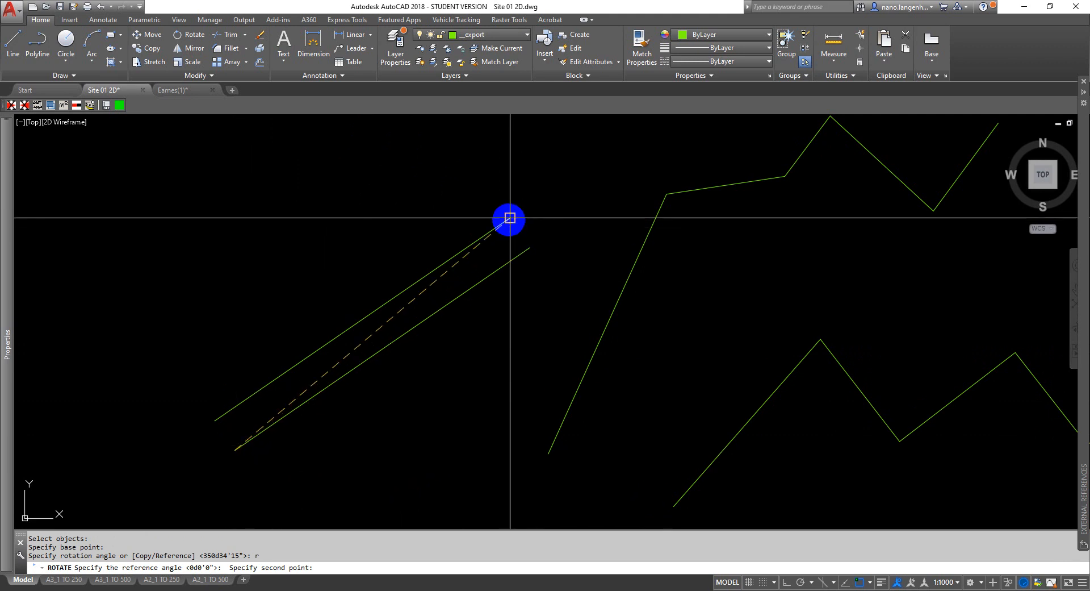
{"action": "left_click", "coordinate": [514, 239]}
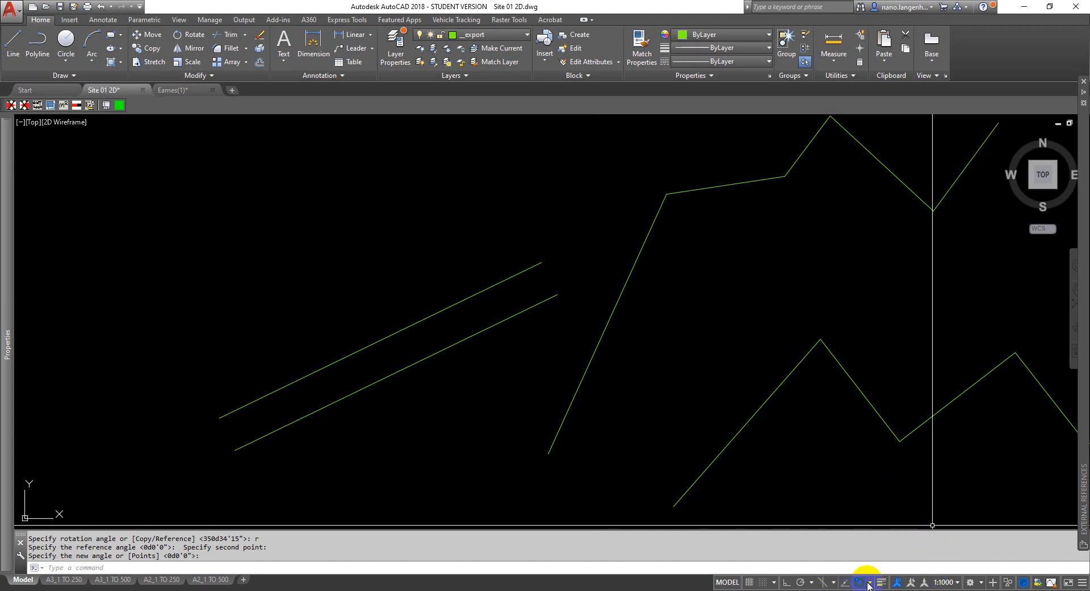
{"action": "mouse_move", "coordinate": [858, 582]}
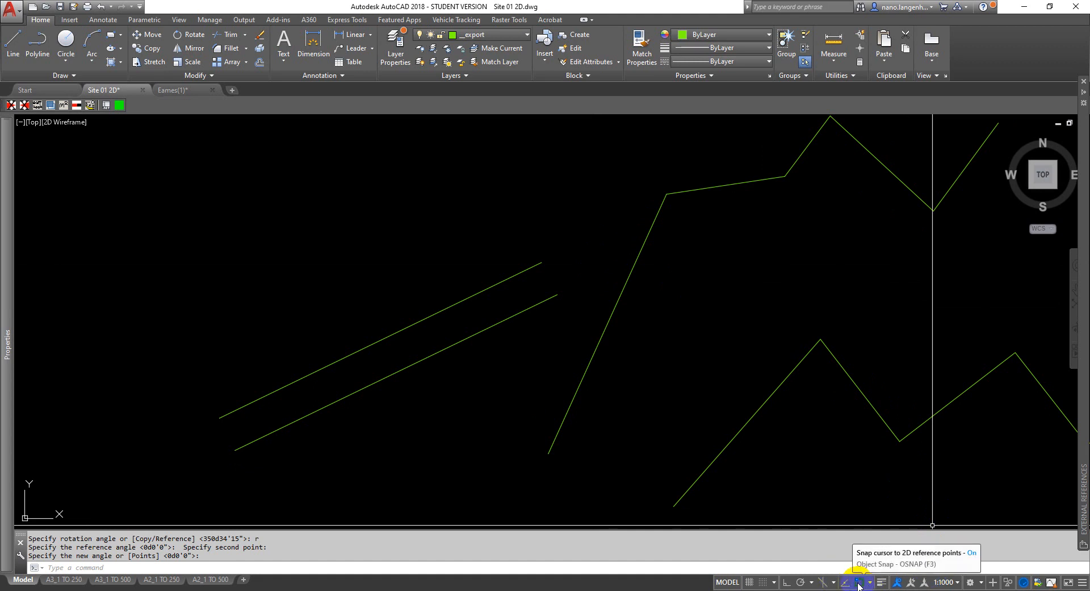
{"action": "mouse_move", "coordinate": [868, 584]}
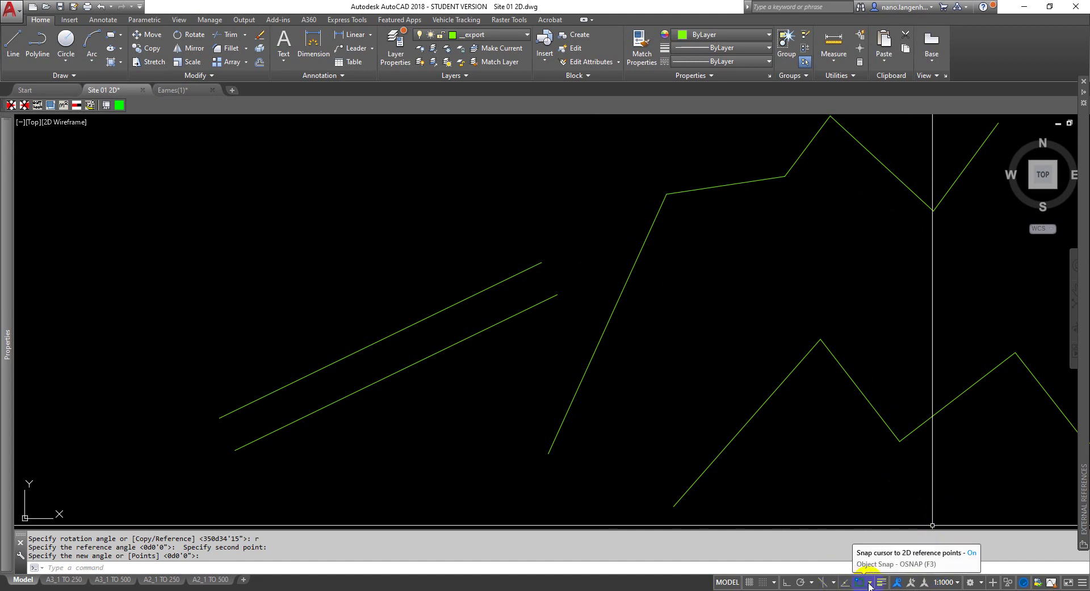
- Review the Object Snap and Dynamic Input drafting settings and close the dialog
{"action": "left_click", "coordinate": [865, 581]}
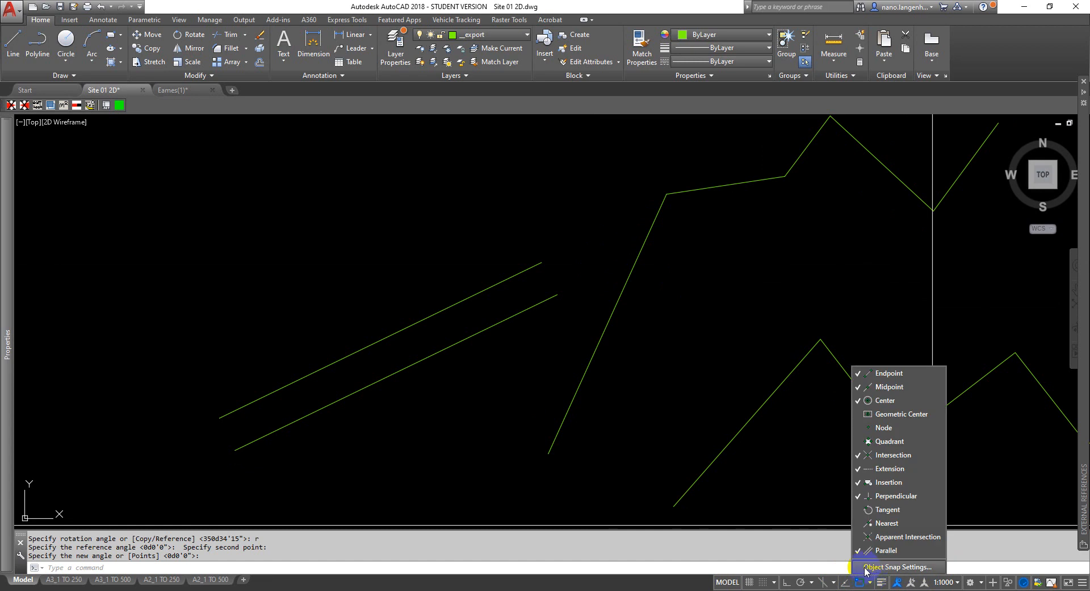
{"action": "left_click", "coordinate": [894, 566]}
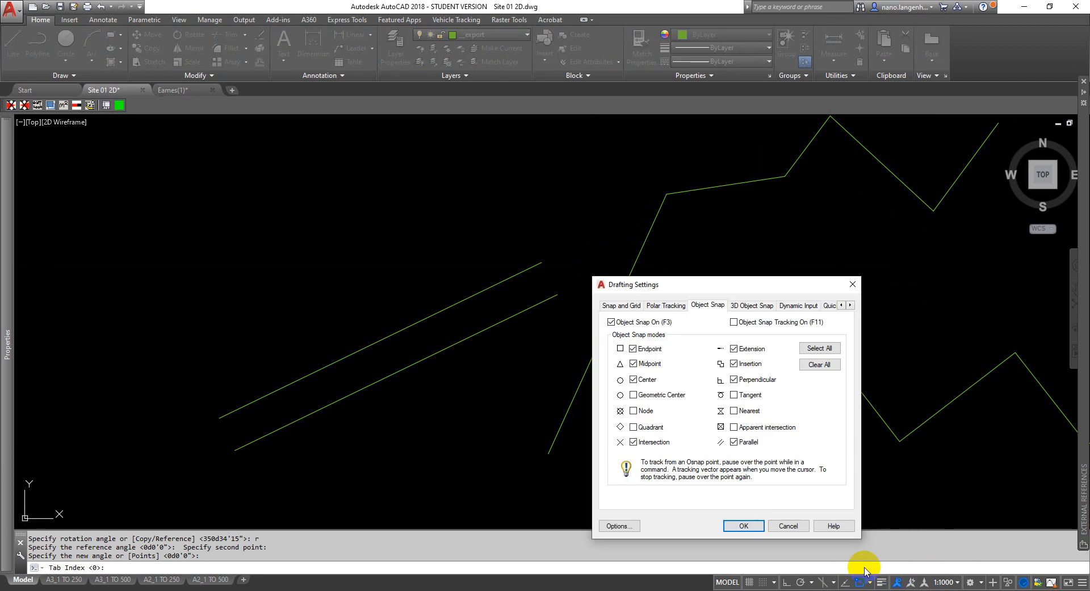
{"action": "mouse_move", "coordinate": [726, 321]}
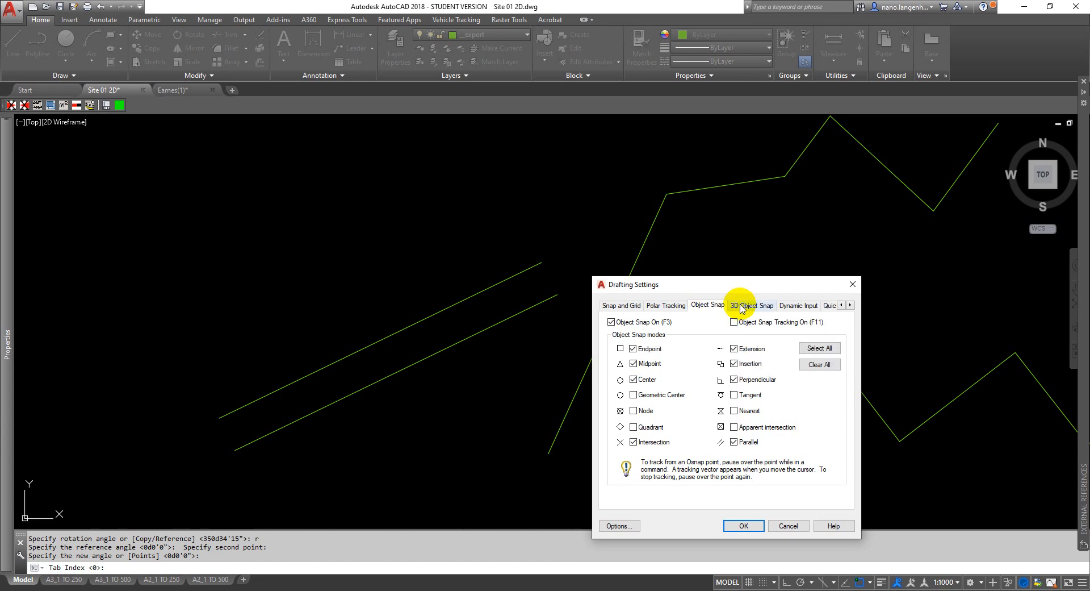
{"action": "left_click", "coordinate": [799, 305]}
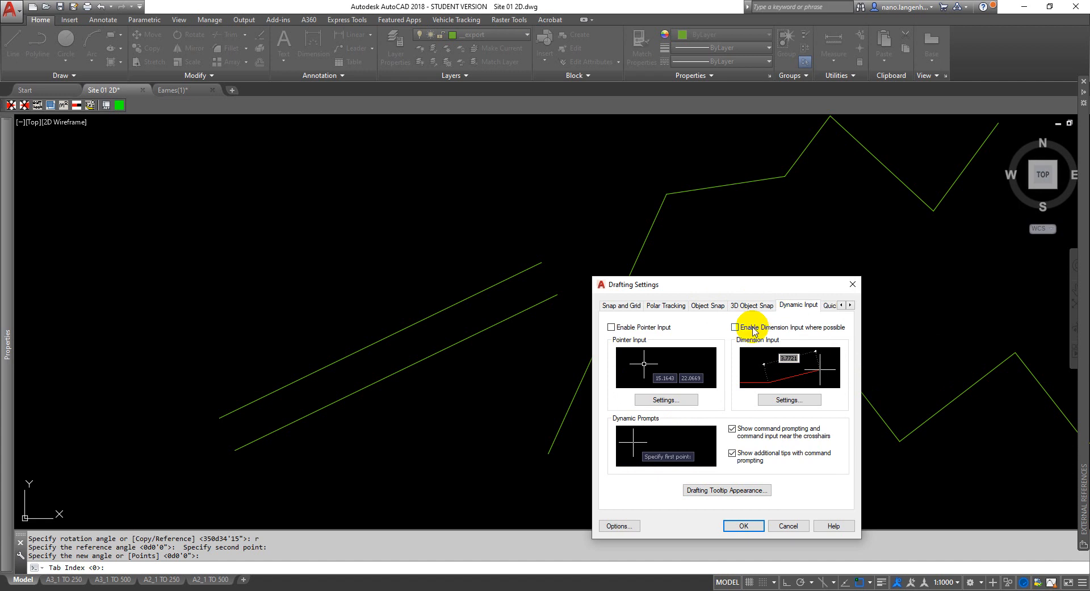
{"action": "mouse_move", "coordinate": [735, 332]}
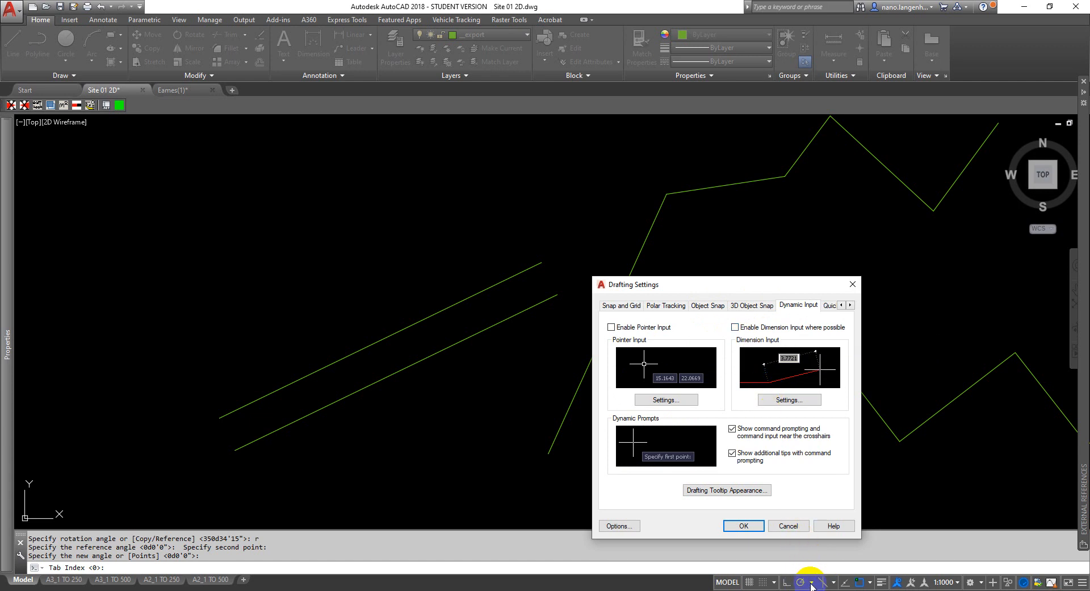
{"action": "left_click", "coordinate": [743, 525]}
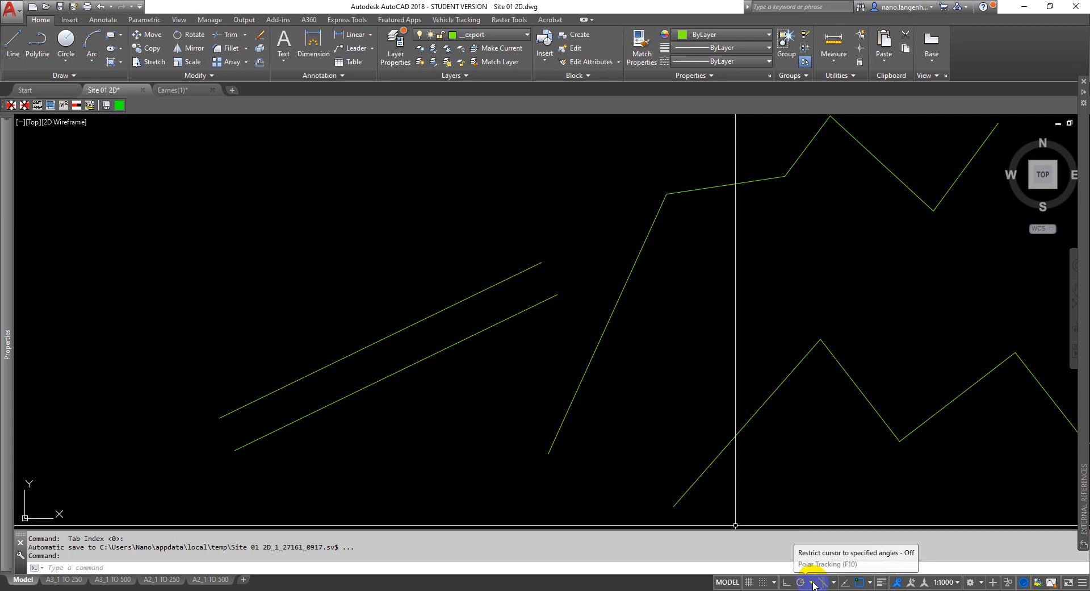
{"action": "left_click", "coordinate": [824, 581]}
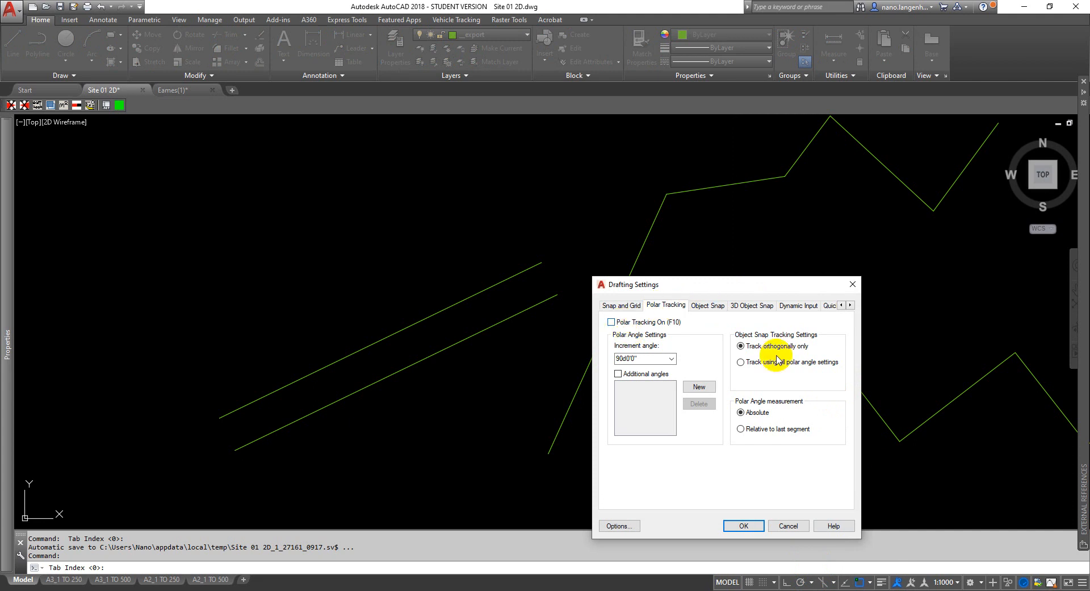
{"action": "left_click", "coordinate": [744, 526]}
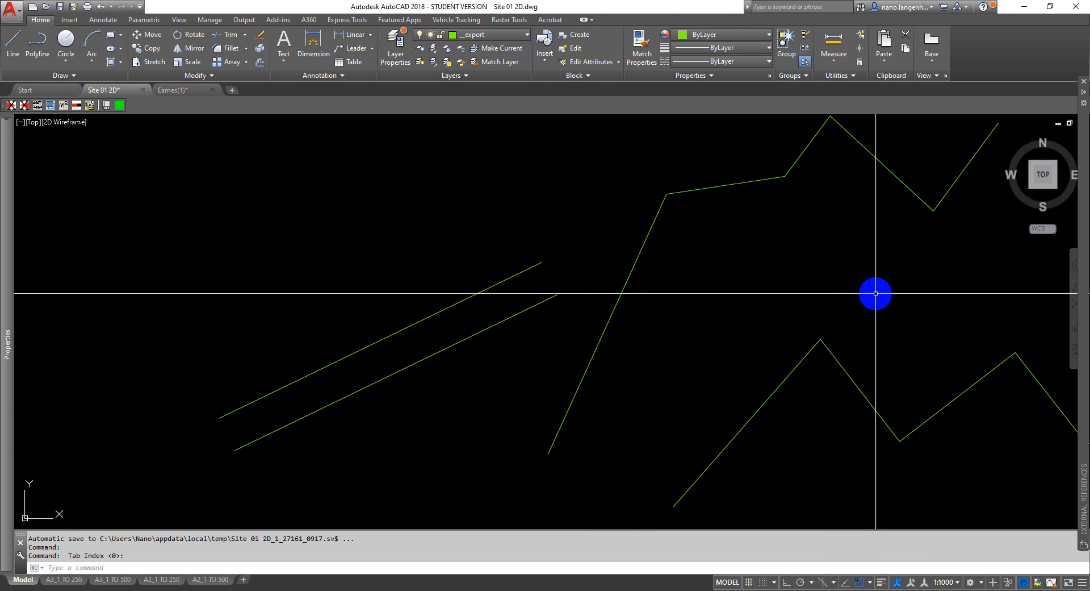
{"action": "mouse_move", "coordinate": [241, 291]}
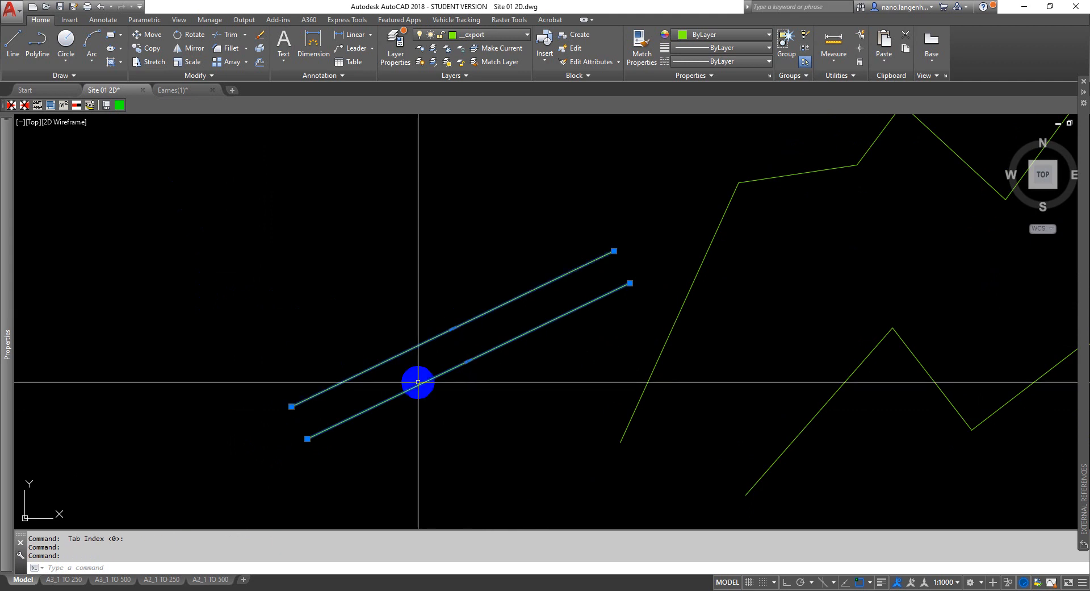
- Copy the ramp lines from their upper endpoint to form the landing lines
{"action": "key", "text": "Escape"}
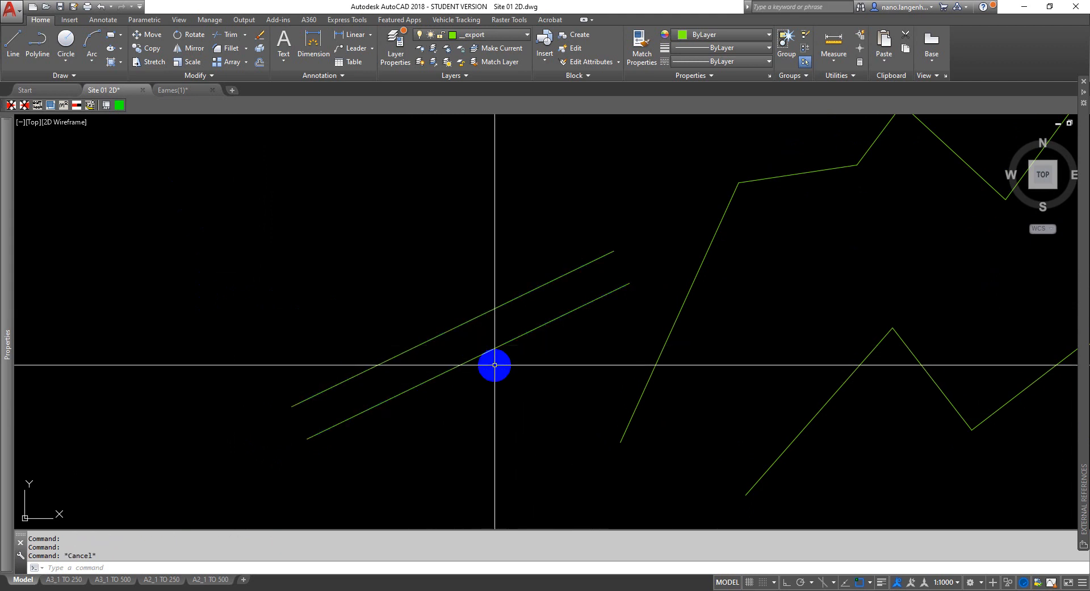
{"action": "type", "text": "C"}
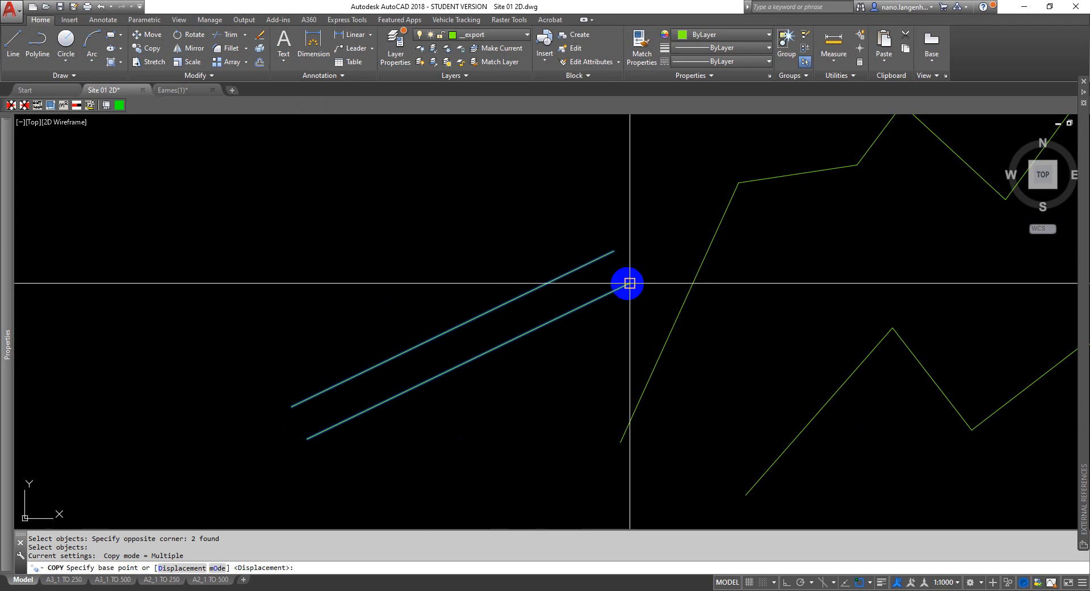
{"action": "left_click", "coordinate": [628, 284]}
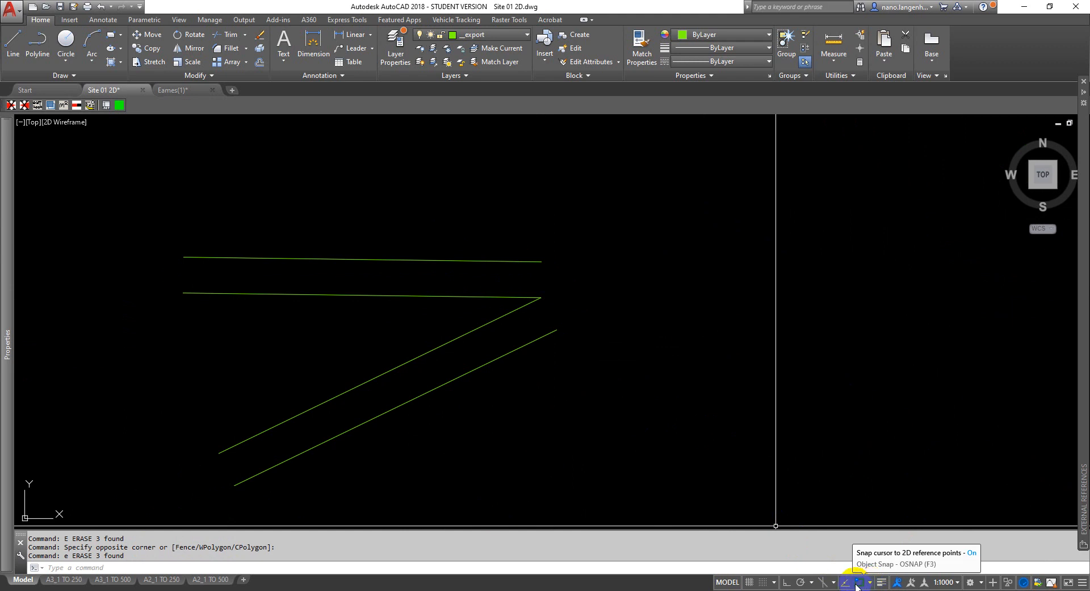
- Extend the lower ramp edge and upper landing line rightward with polyline segments
{"action": "left_click", "coordinate": [862, 582]}
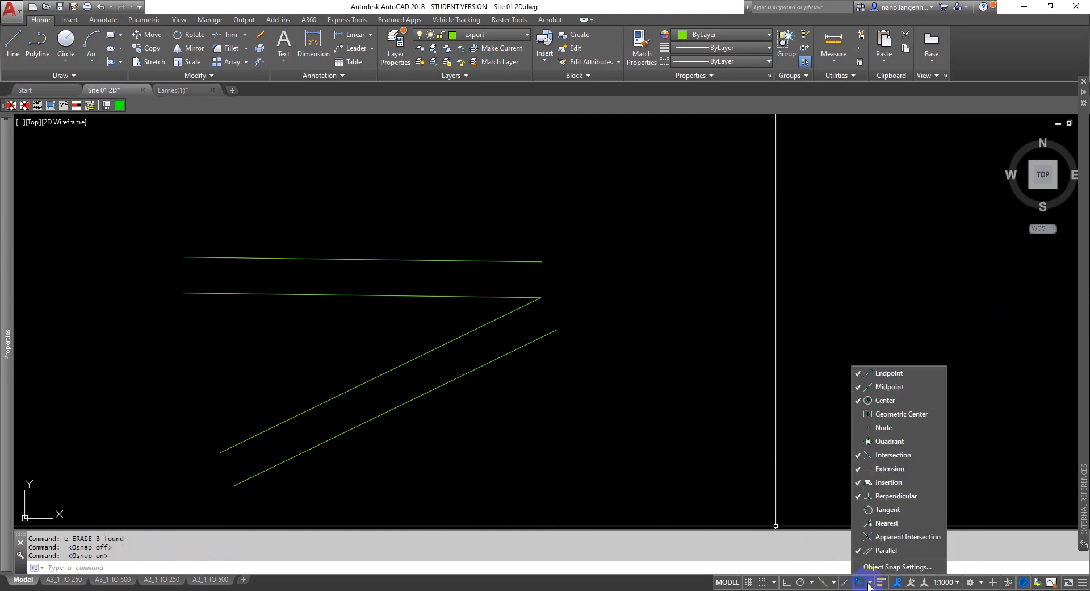
{"action": "mouse_move", "coordinate": [896, 566]}
{"action": "type", "text": "PL"}
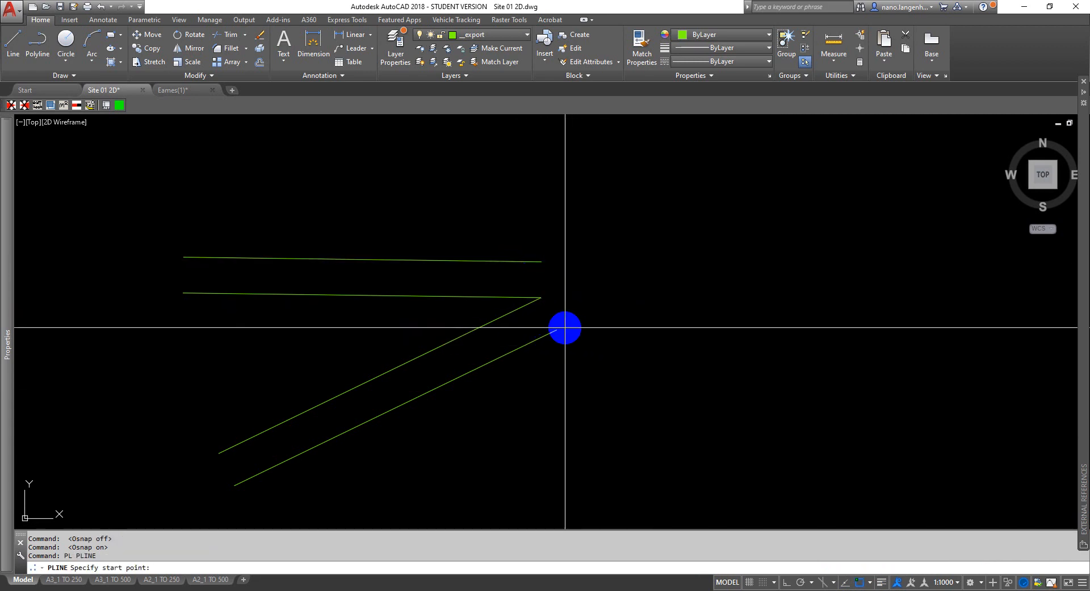
{"action": "left_click", "coordinate": [557, 331]}
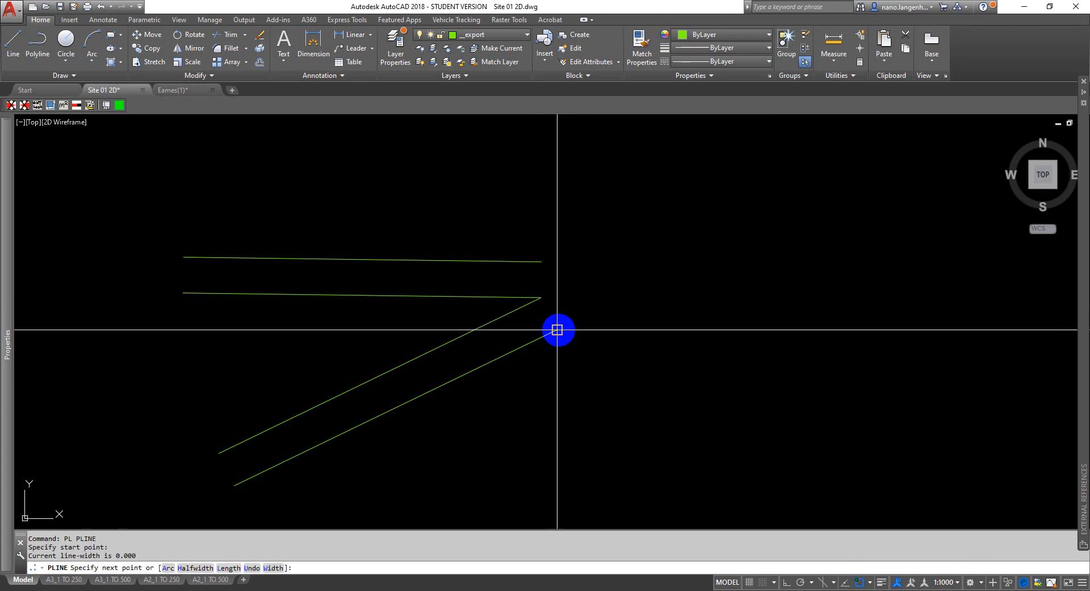
{"action": "mouse_move", "coordinate": [576, 314]}
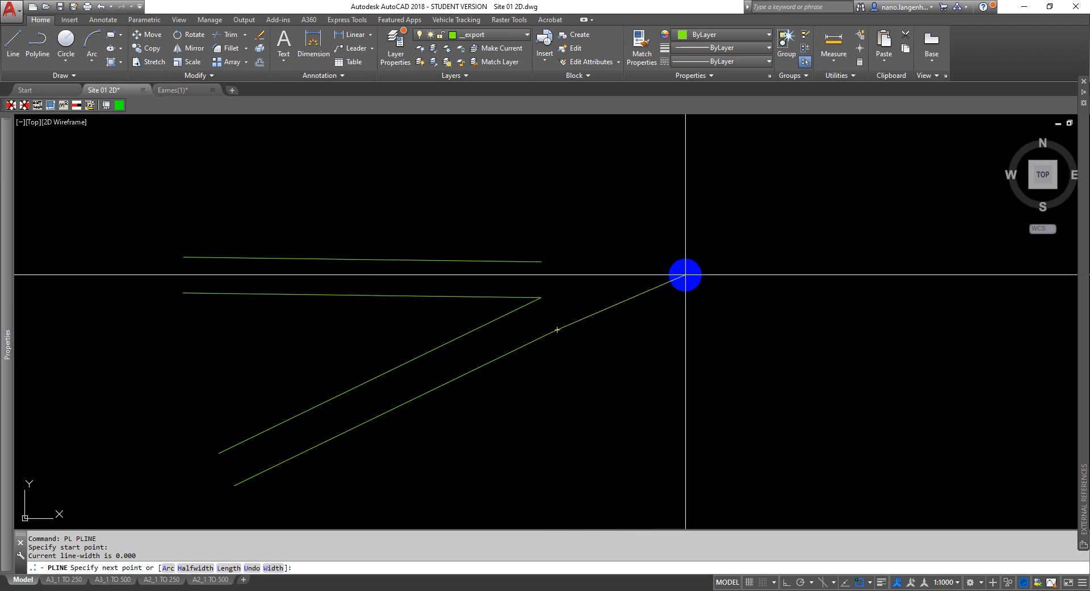
{"action": "left_click", "coordinate": [683, 273]}
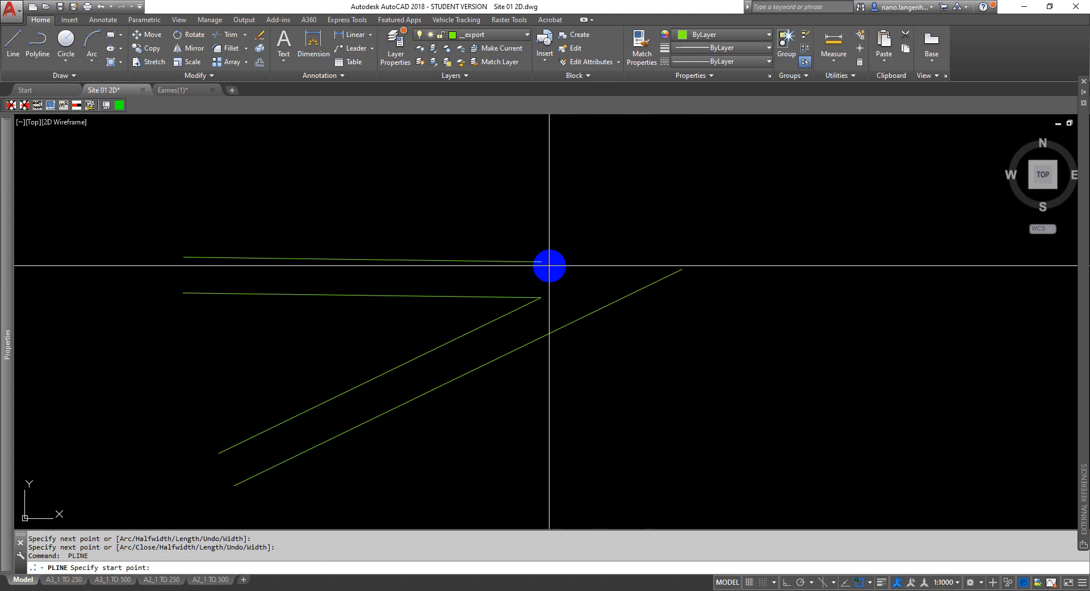
{"action": "left_click", "coordinate": [543, 262]}
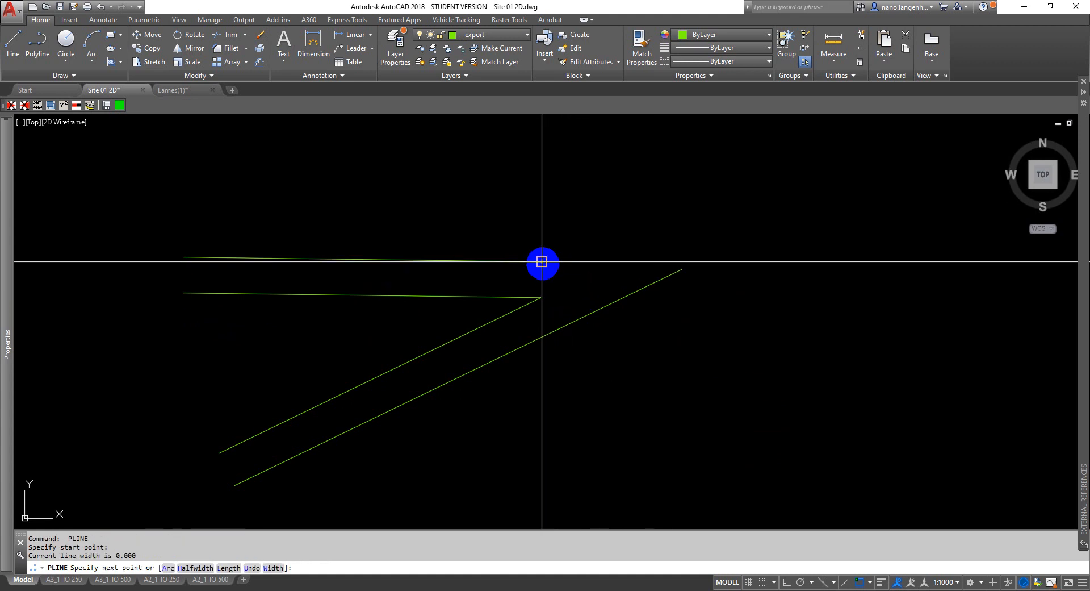
{"action": "mouse_move", "coordinate": [548, 262]}
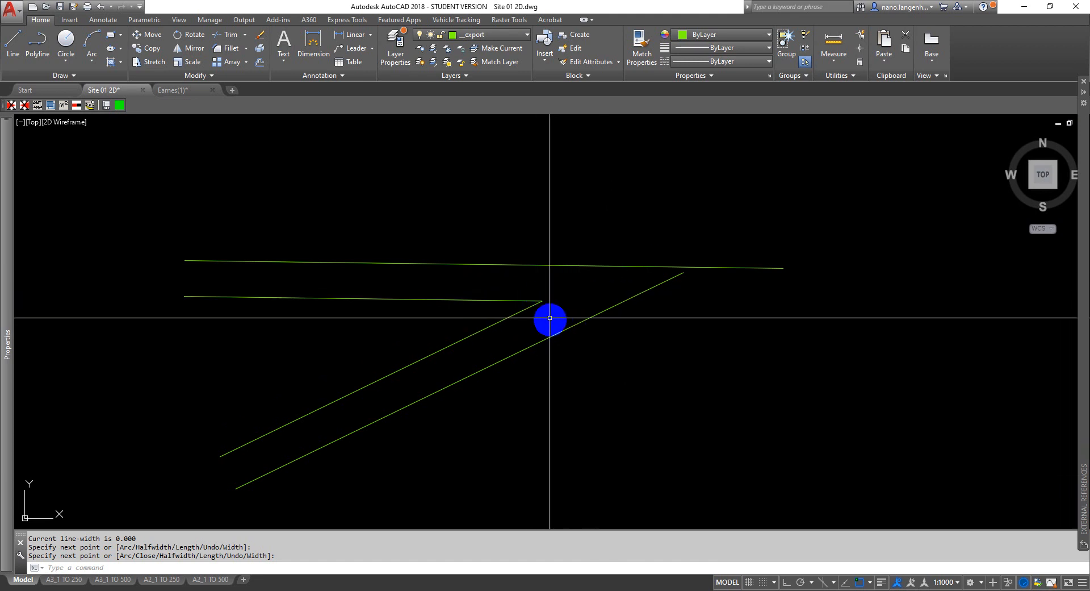
{"action": "mouse_move", "coordinate": [543, 308]}
{"action": "type", "text": "PL"}
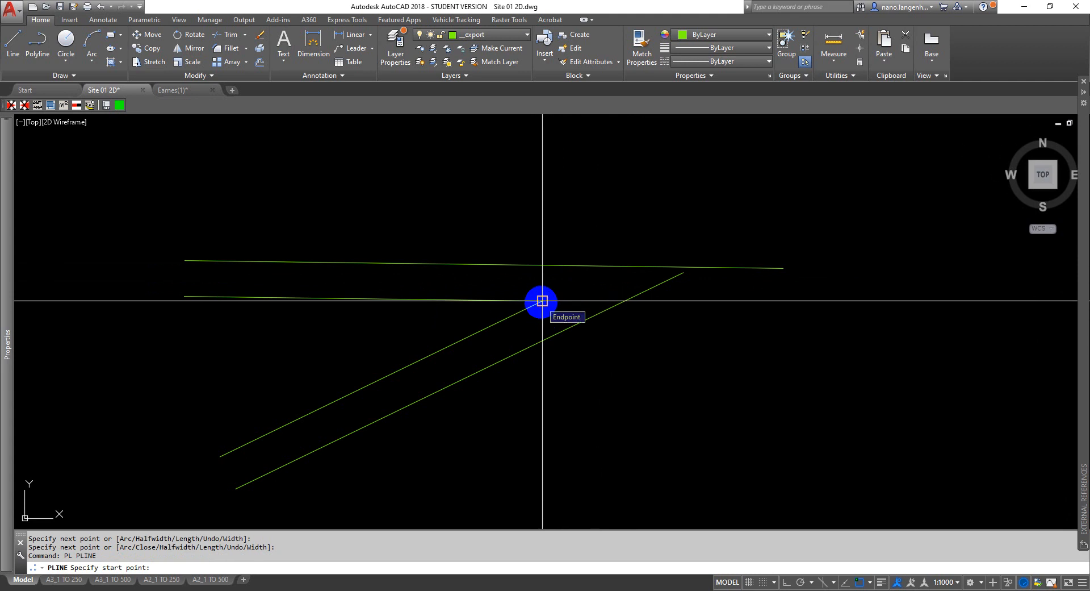
- Draw the ramp end line perpendicular to the lower edge, then a short line to the landing
{"action": "left_click", "coordinate": [542, 301]}
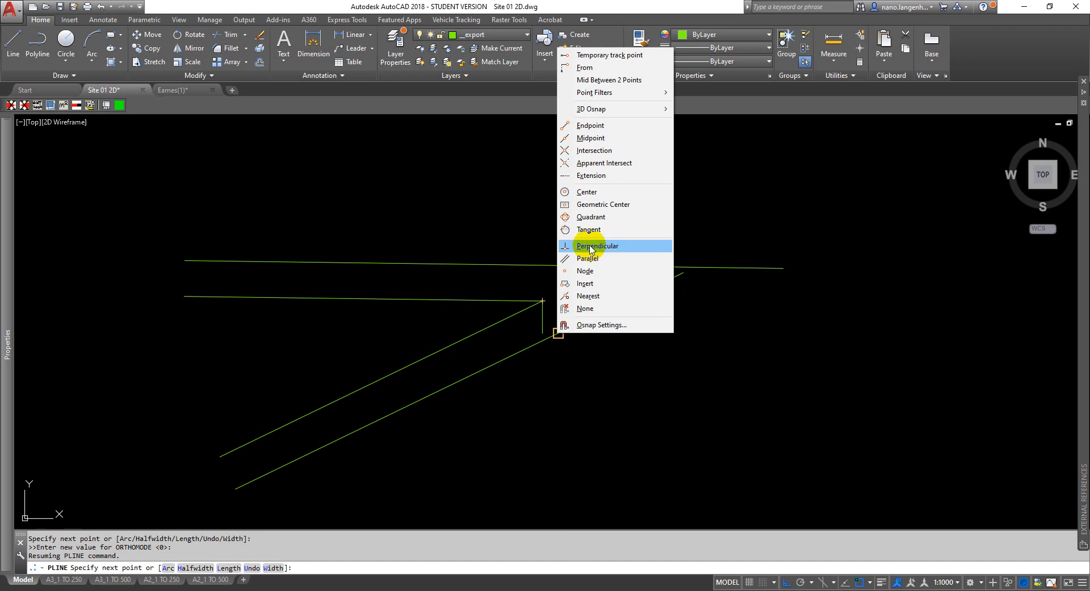
{"action": "left_click", "coordinate": [597, 246]}
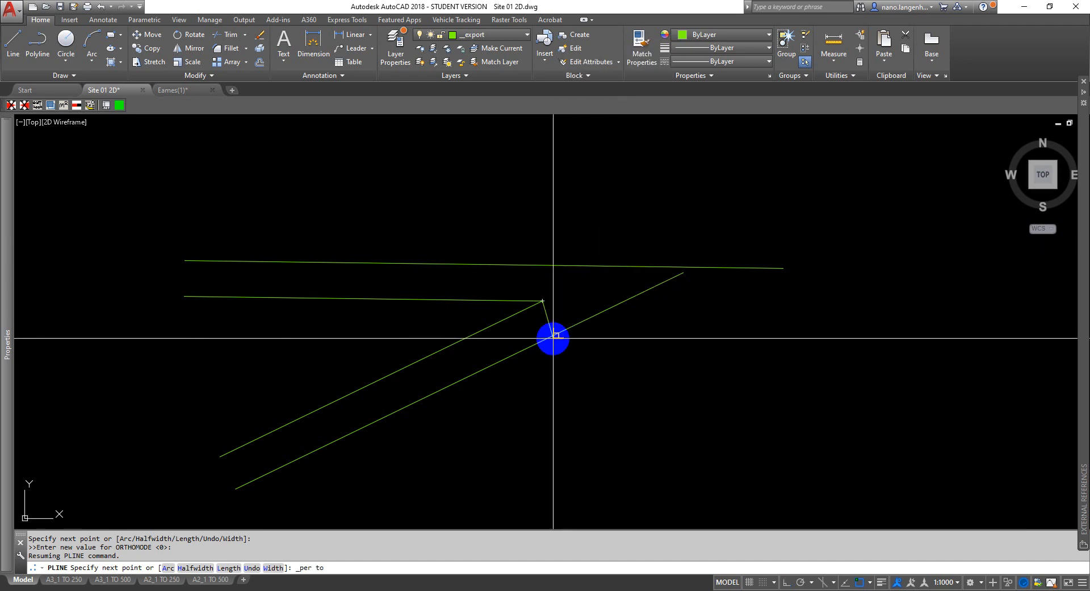
{"action": "mouse_move", "coordinate": [553, 342]}
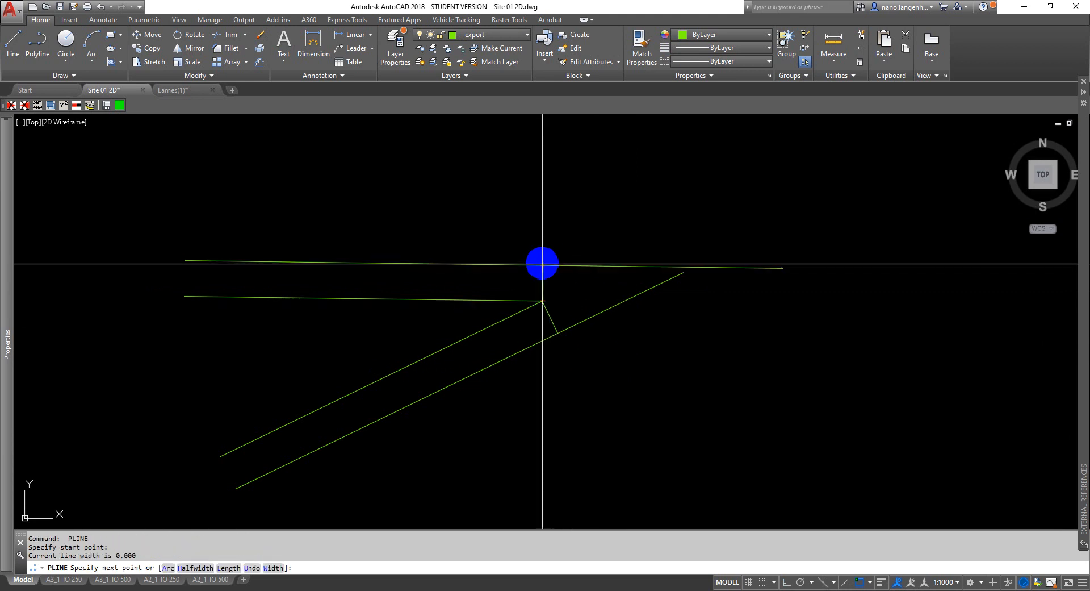
{"action": "right_click", "coordinate": [543, 264]}
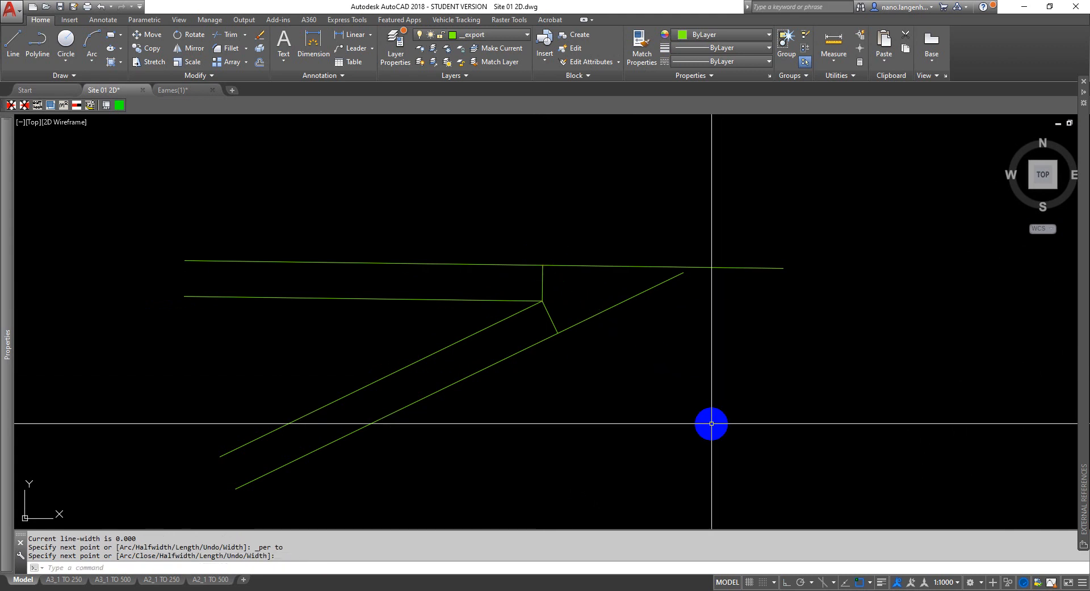
{"action": "mouse_move", "coordinate": [525, 311]}
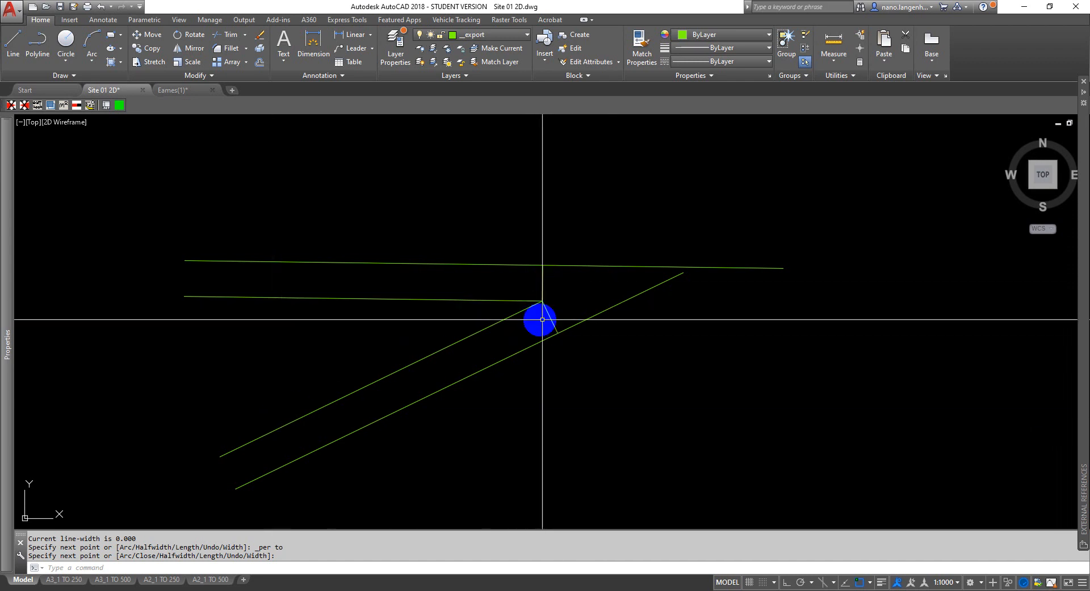
{"action": "mouse_move", "coordinate": [566, 287]}
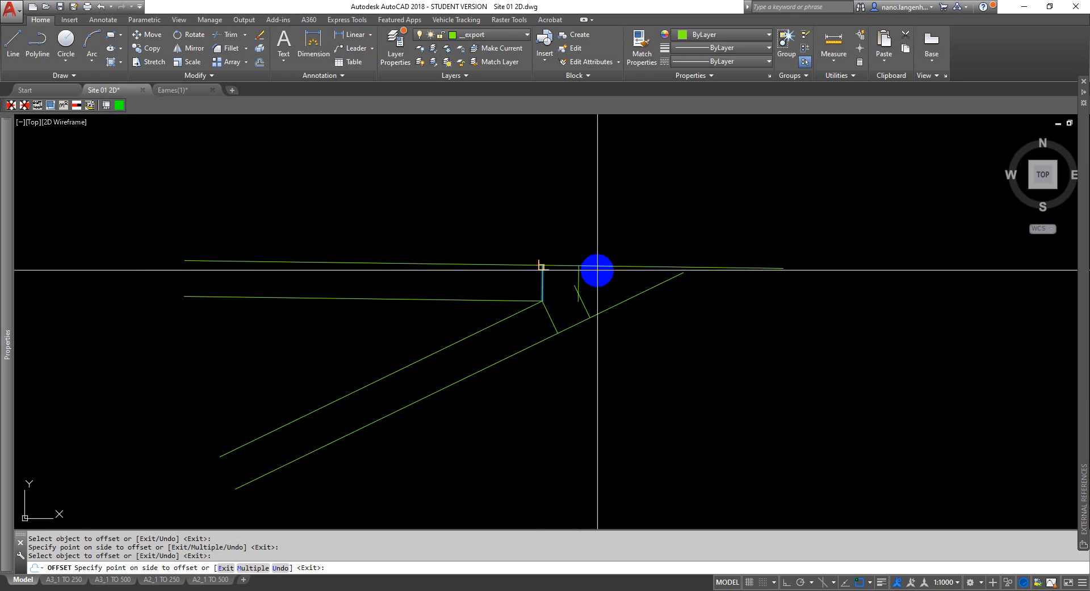
- Trim the overhanging landing and ramp line ends back to the end lines
{"action": "type", "text": "pl"}
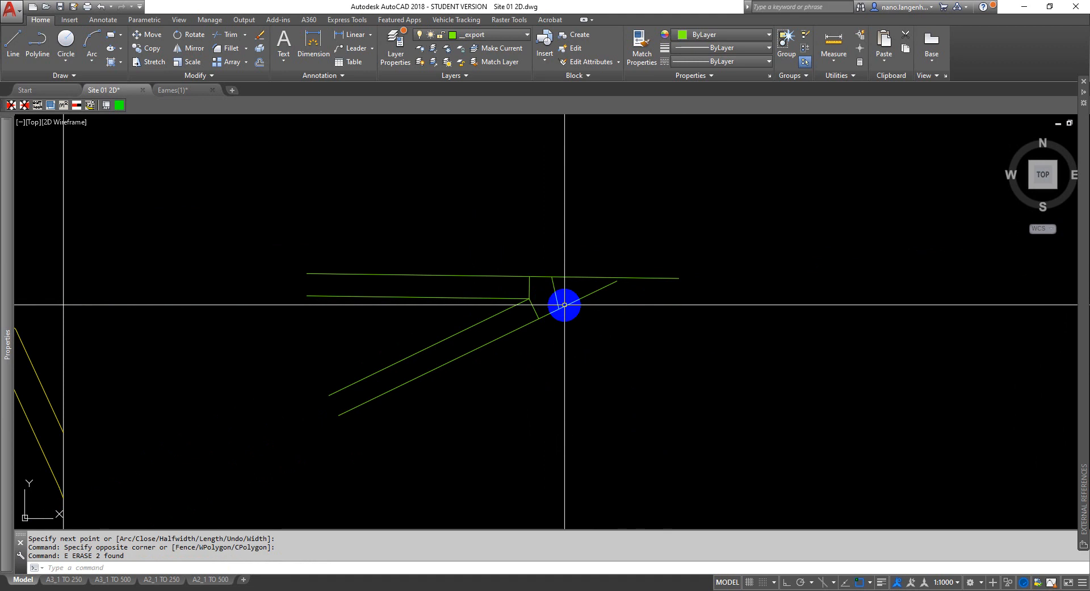
{"action": "left_click", "coordinate": [229, 35]}
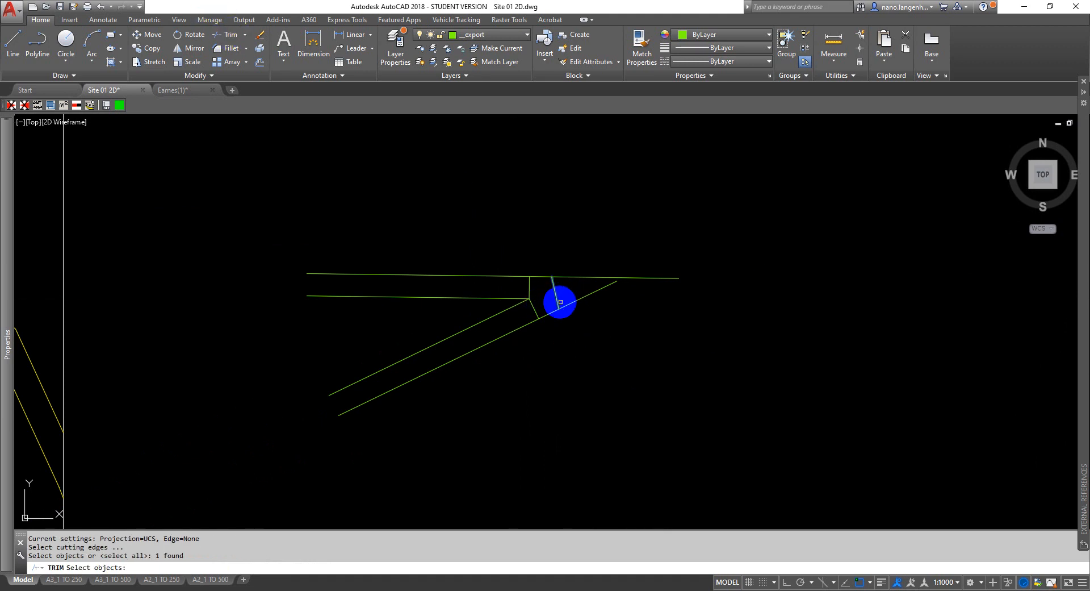
{"action": "left_click", "coordinate": [561, 301]}
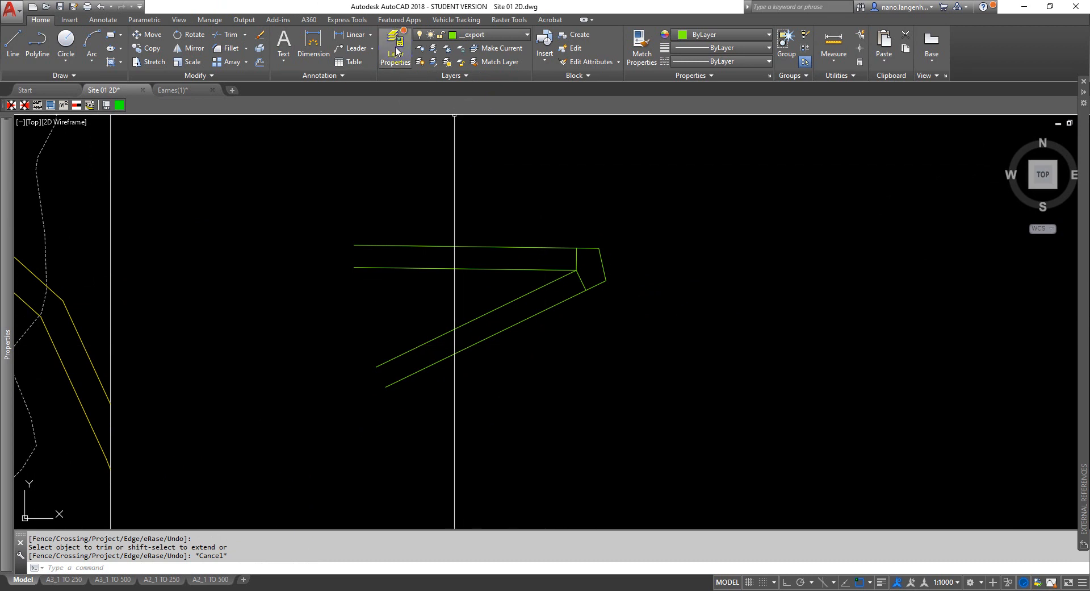
{"action": "mouse_move", "coordinate": [395, 45]}
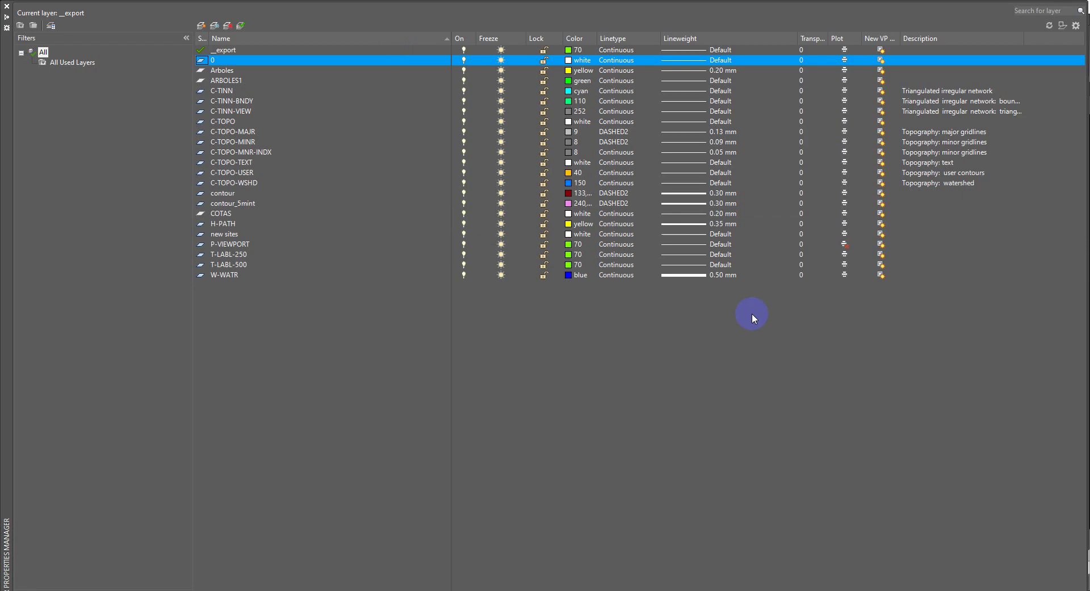
{"action": "mouse_move", "coordinate": [199, 25]}
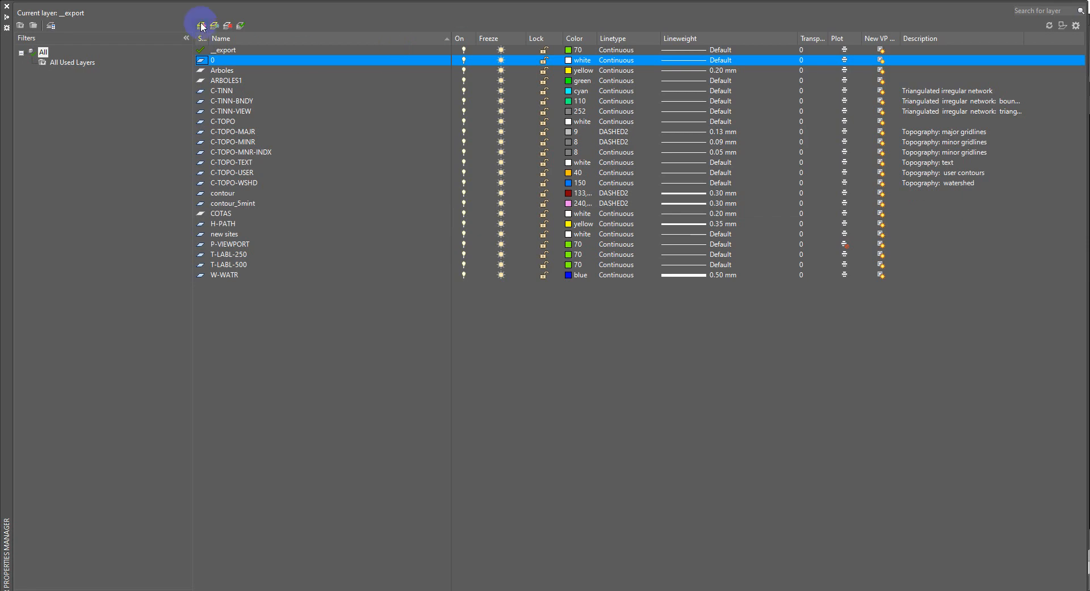
- Create a new layer named L_SETUP LINES and make it the current layer
{"action": "left_click", "coordinate": [198, 25]}
{"action": "type", "text": "L"}
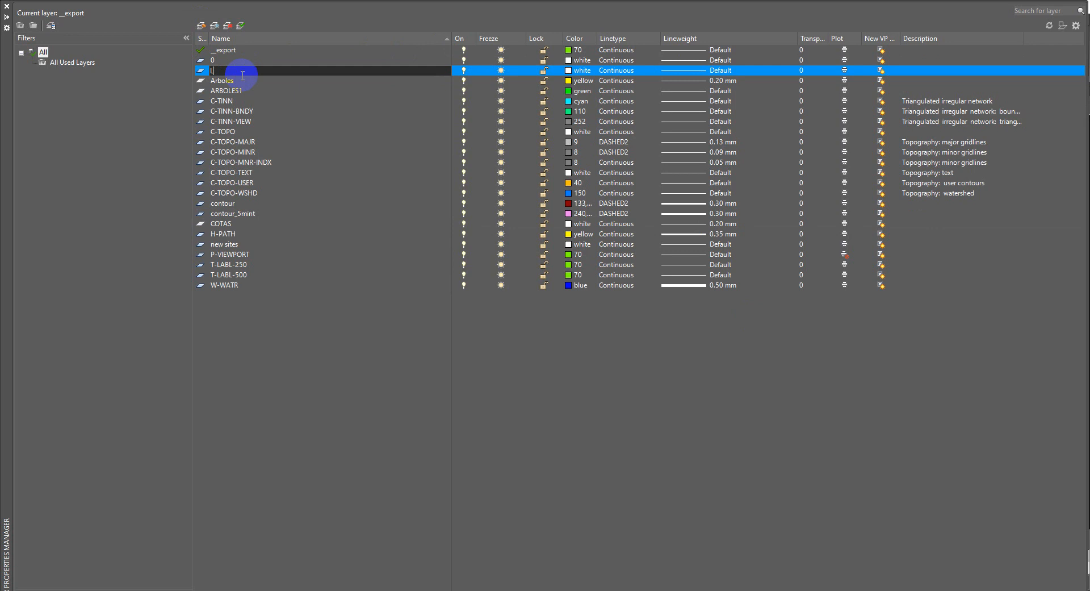
{"action": "type", "text": "_SETUP :INES"}
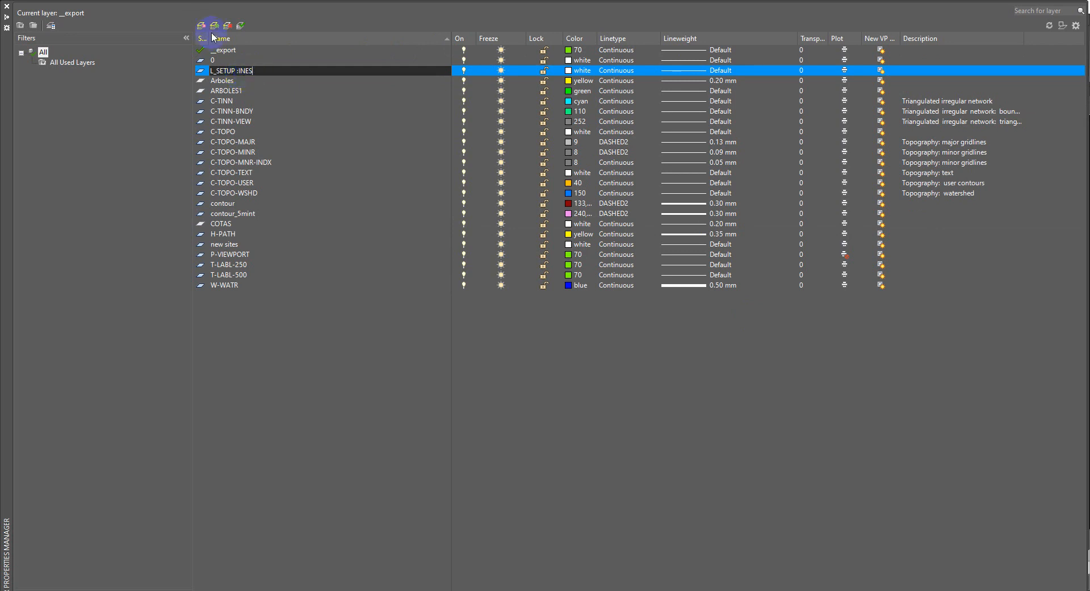
{"action": "left_click", "coordinate": [240, 24]}
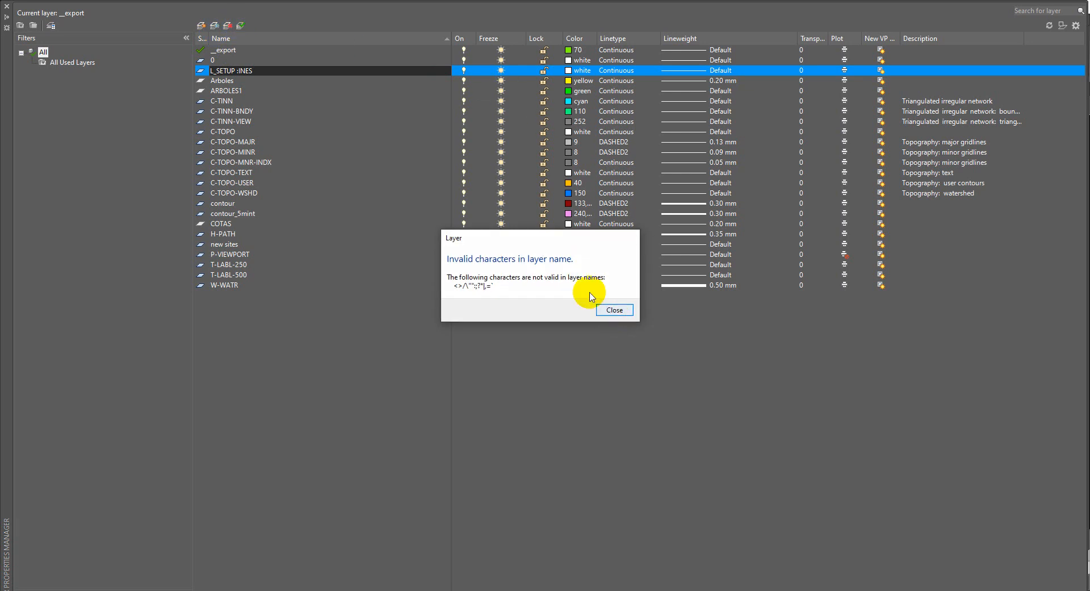
{"action": "left_click", "coordinate": [614, 310]}
{"action": "type", "text": " L"}
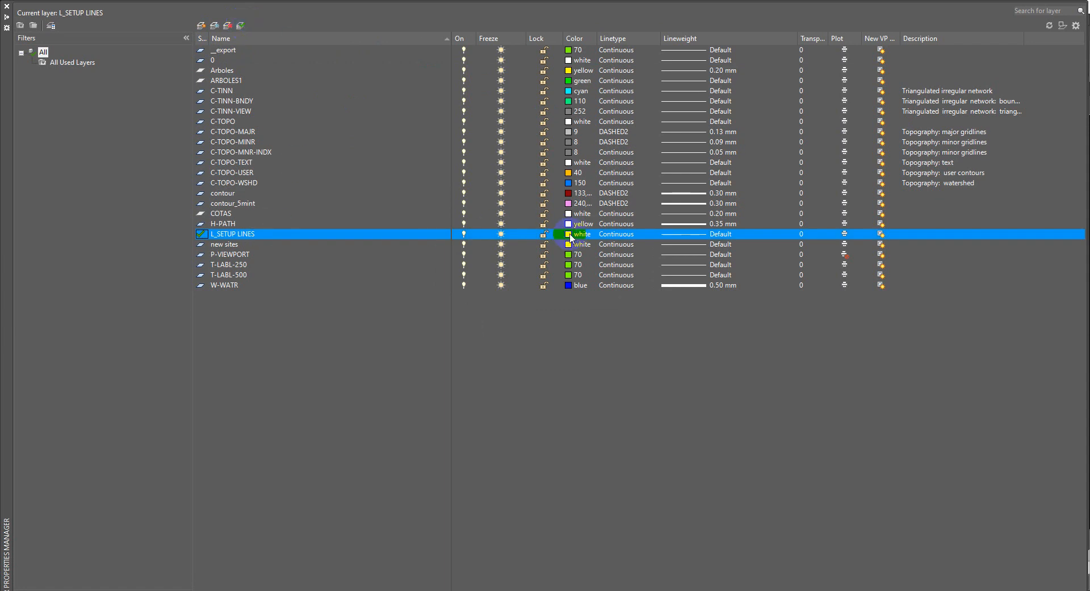
- Set the L_SETUP LINES layer colour to orange, index 30
{"action": "left_click", "coordinate": [568, 234]}
{"action": "type", "text": "30"}
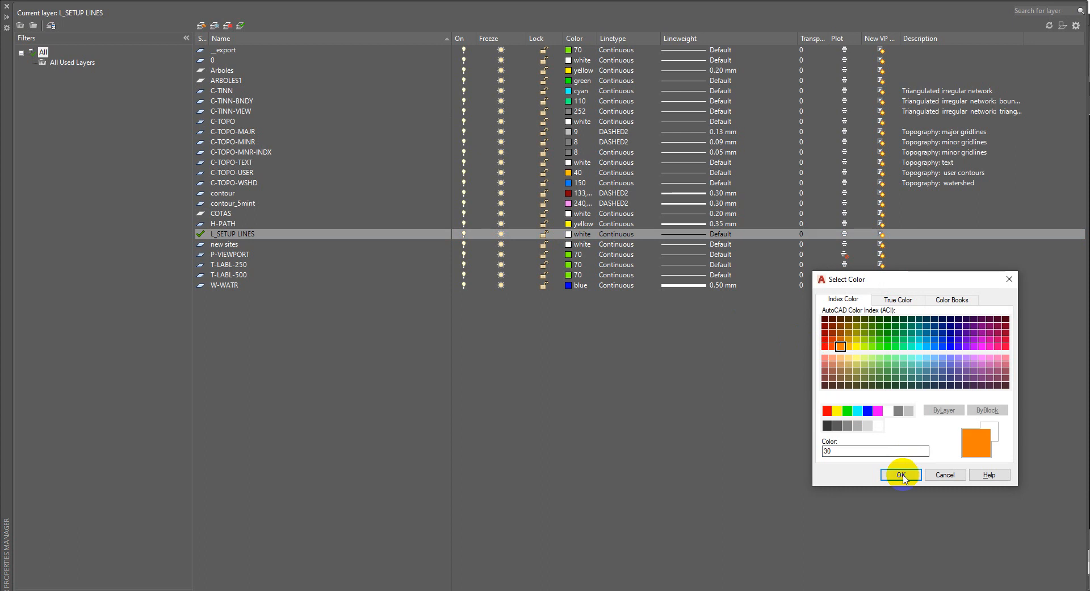
{"action": "left_click", "coordinate": [901, 474]}
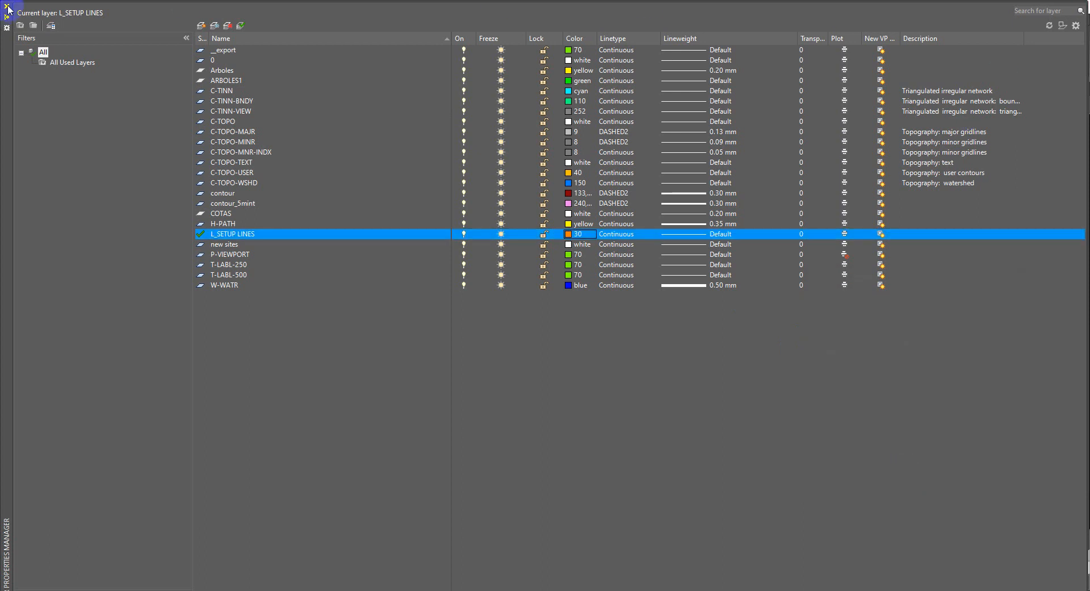